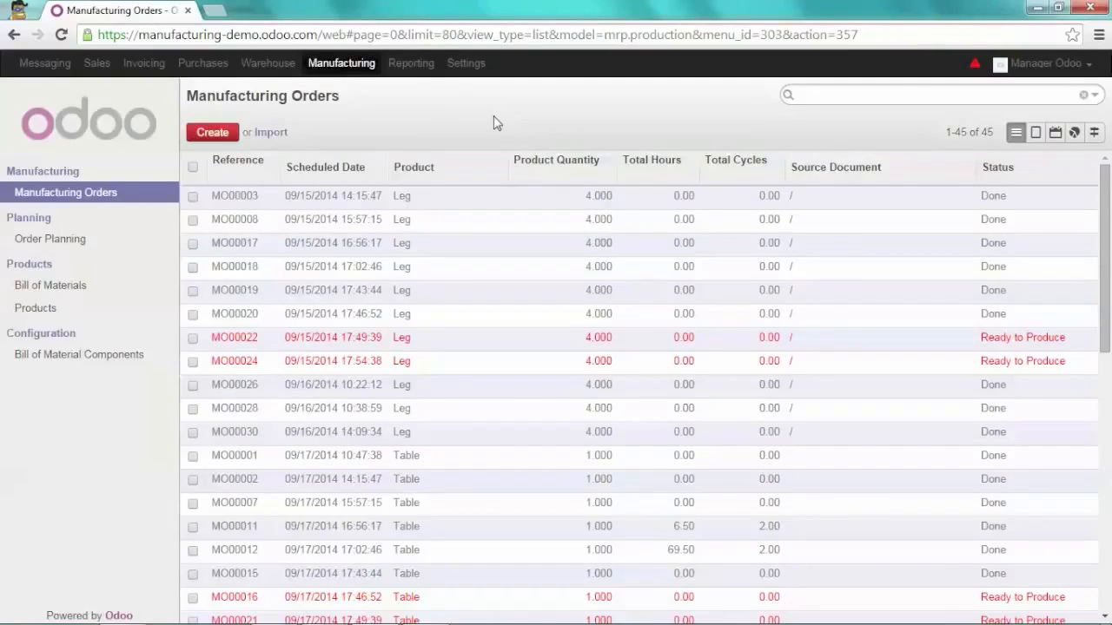
Enable 'Allow several bill of materials per products using properties' in Manufacturing settings and apply
{"action": "left_click", "coordinate": [465, 63]}
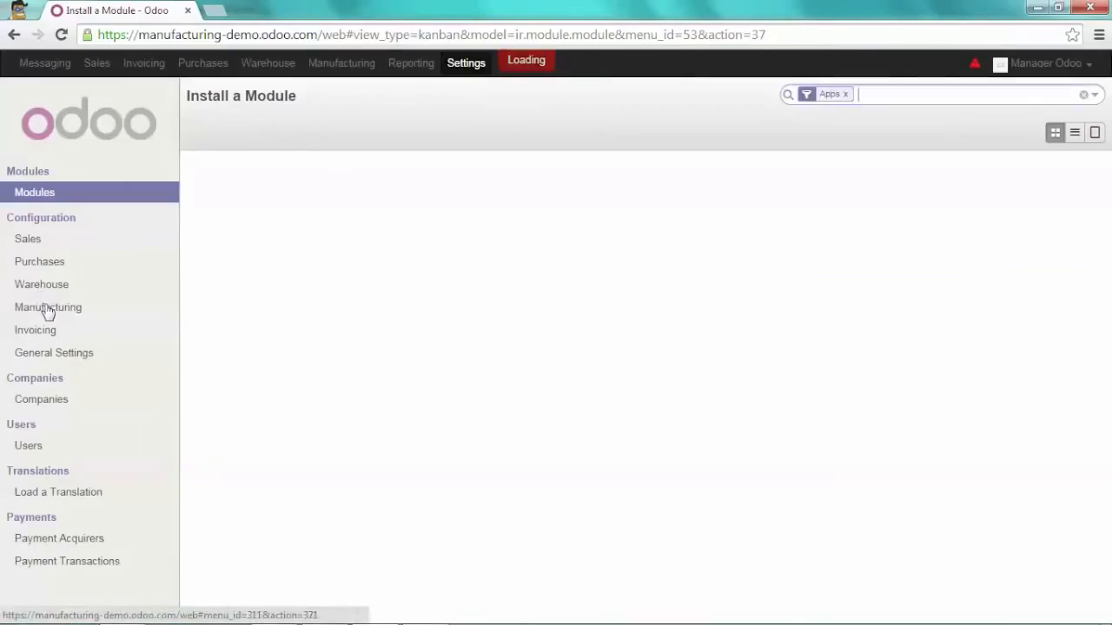
{"action": "left_click", "coordinate": [49, 306]}
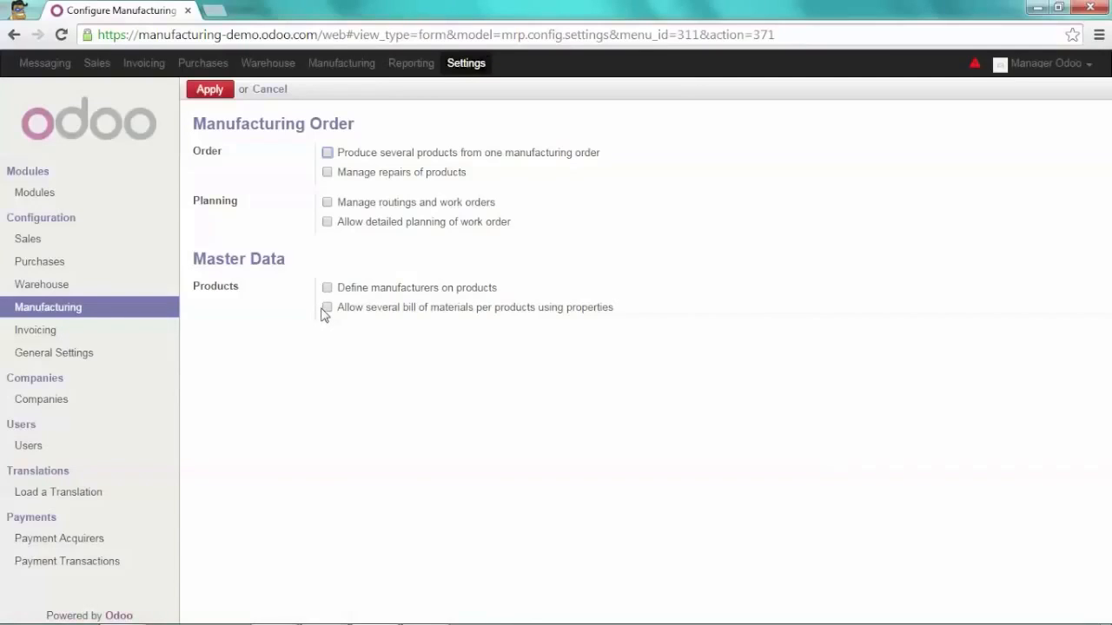
{"action": "left_click", "coordinate": [327, 307]}
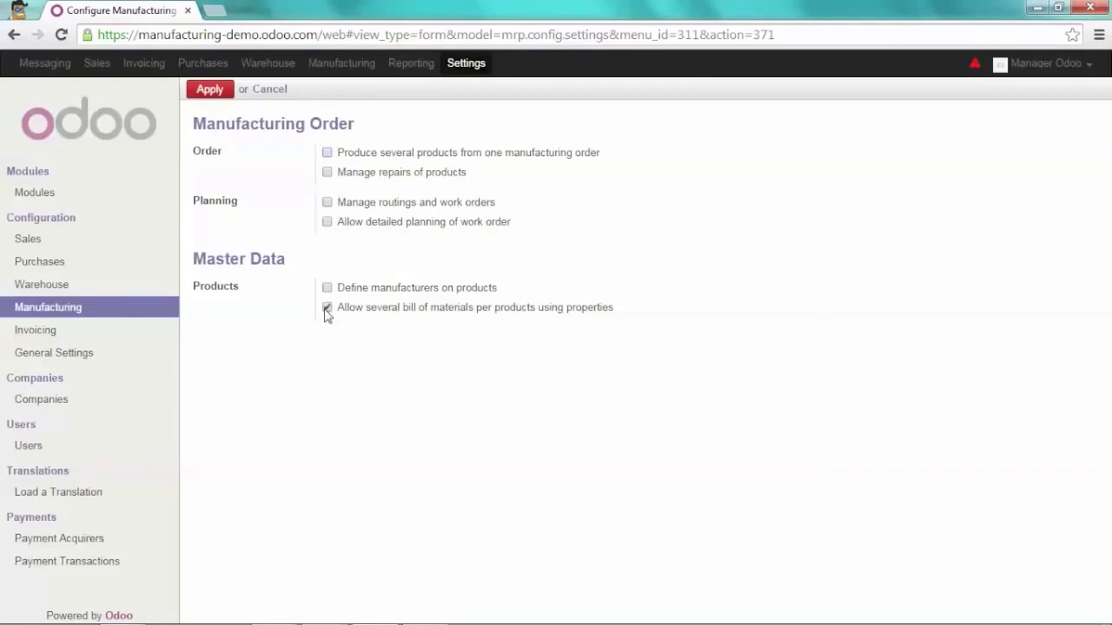
{"action": "left_click", "coordinate": [327, 305]}
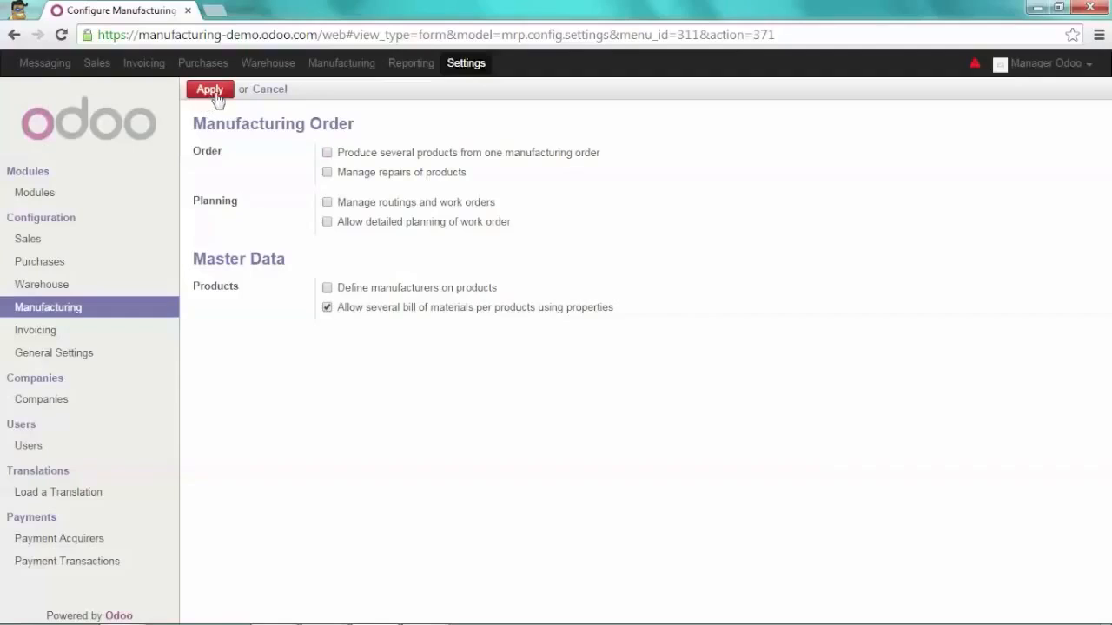
{"action": "left_click", "coordinate": [208, 88]}
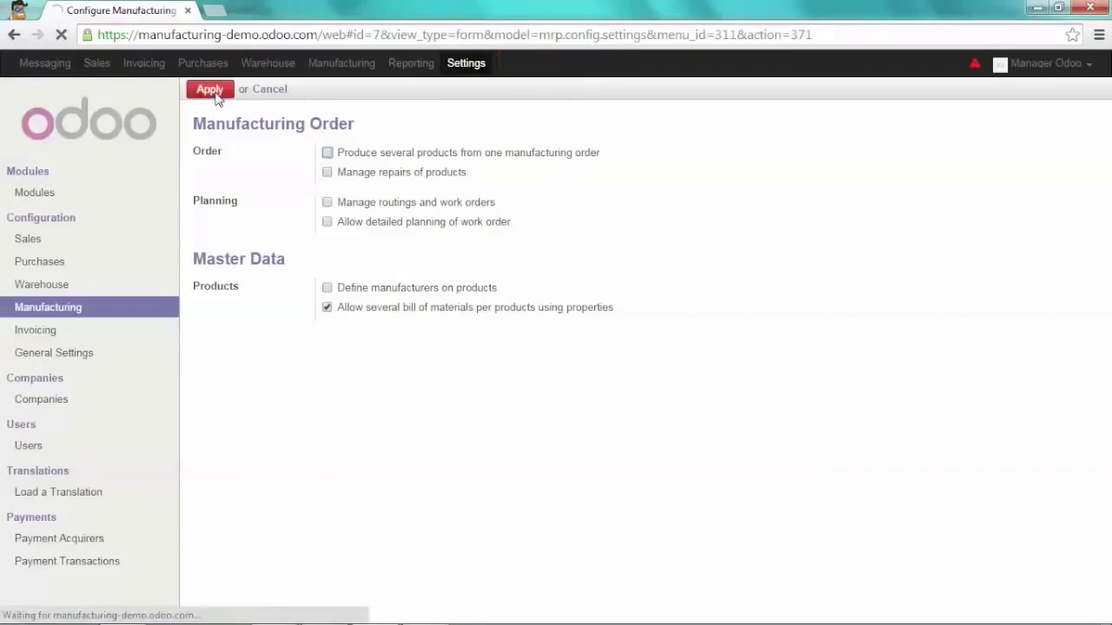
{"action": "left_click", "coordinate": [208, 89]}
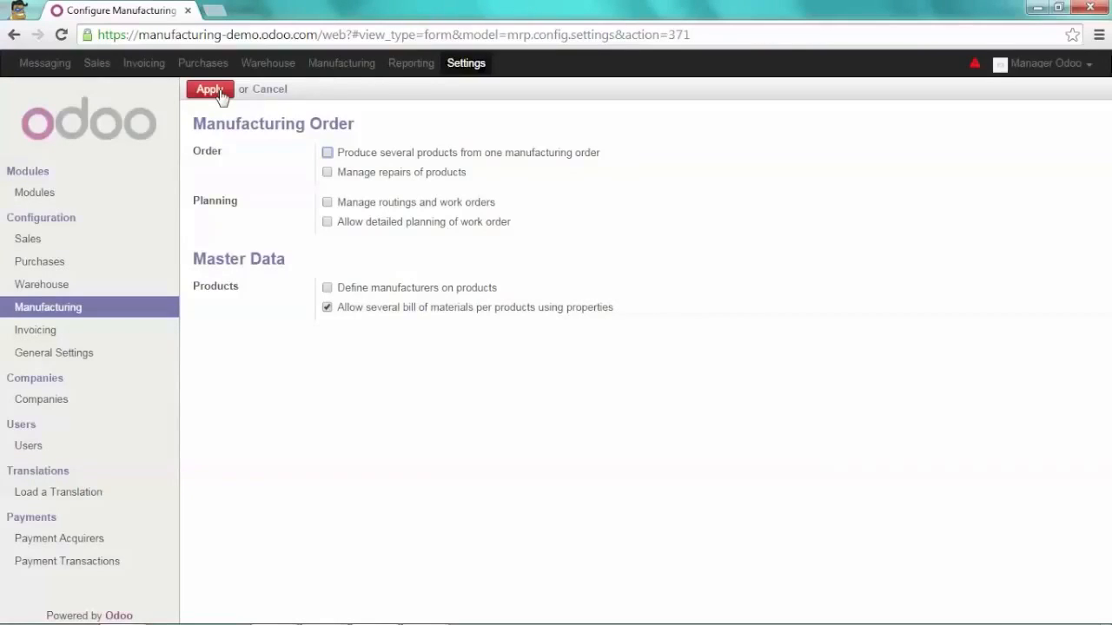
{"action": "mouse_move", "coordinate": [151, 163]}
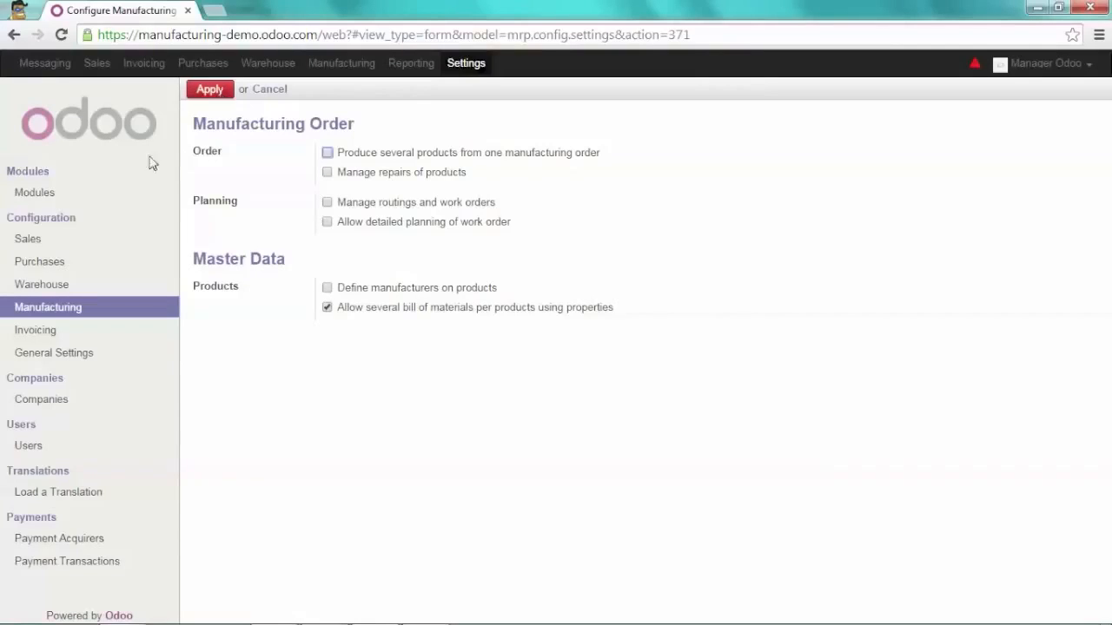
Review the Sales configuration settings, then return to the Manufacturing Orders list
{"action": "left_click", "coordinate": [28, 239]}
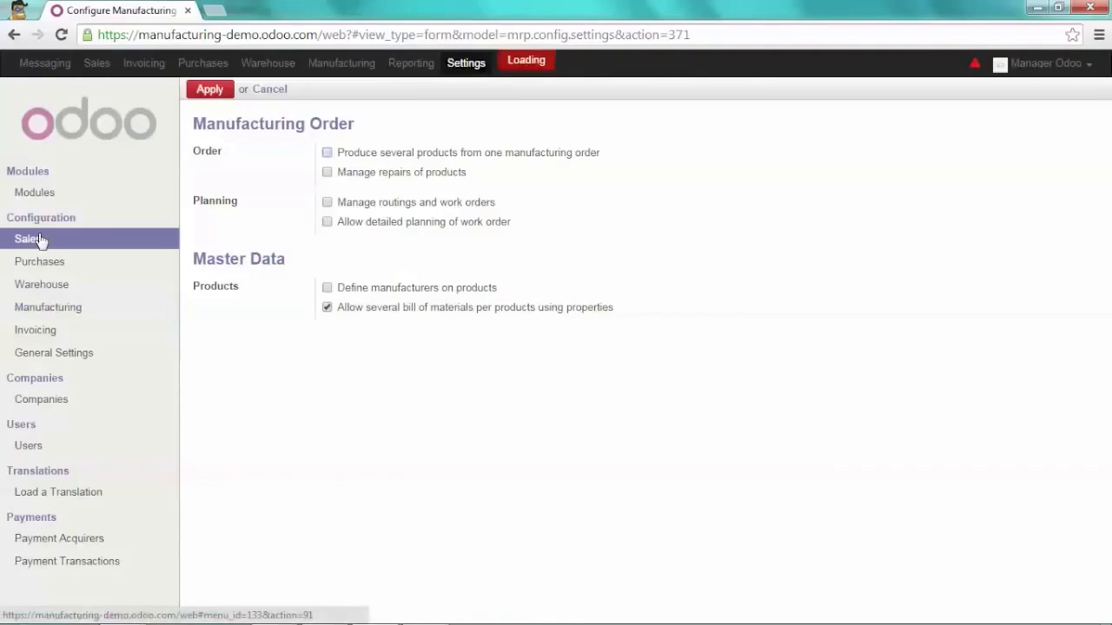
{"action": "left_click", "coordinate": [28, 240]}
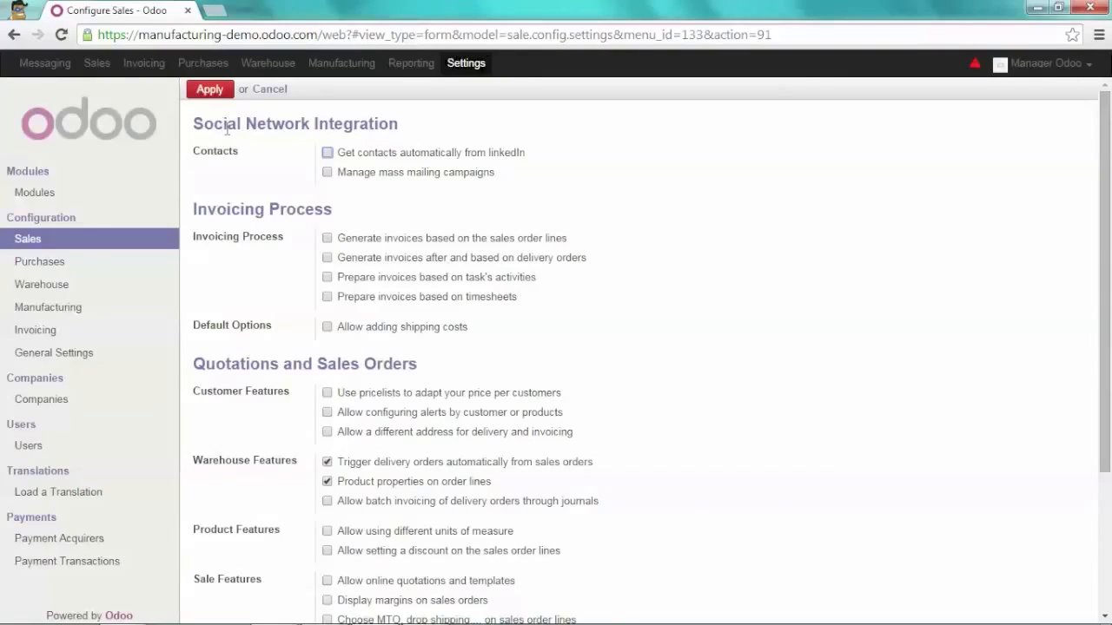
{"action": "left_click", "coordinate": [340, 62]}
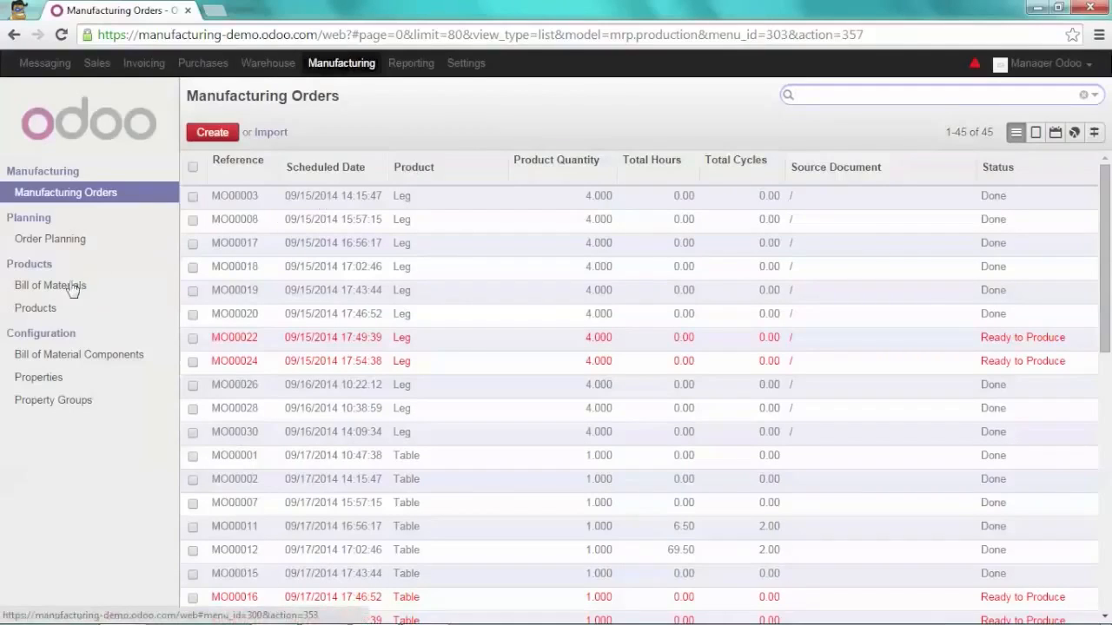
Edit the Table bill of materials and show its Properties section
{"action": "left_click", "coordinate": [50, 285]}
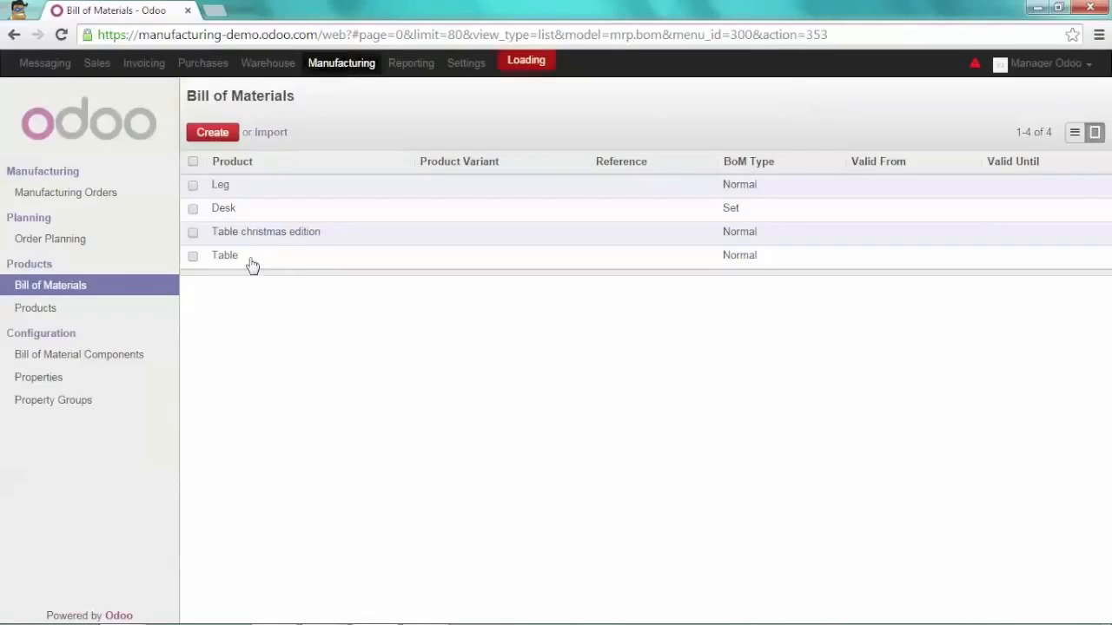
{"action": "left_click", "coordinate": [225, 254]}
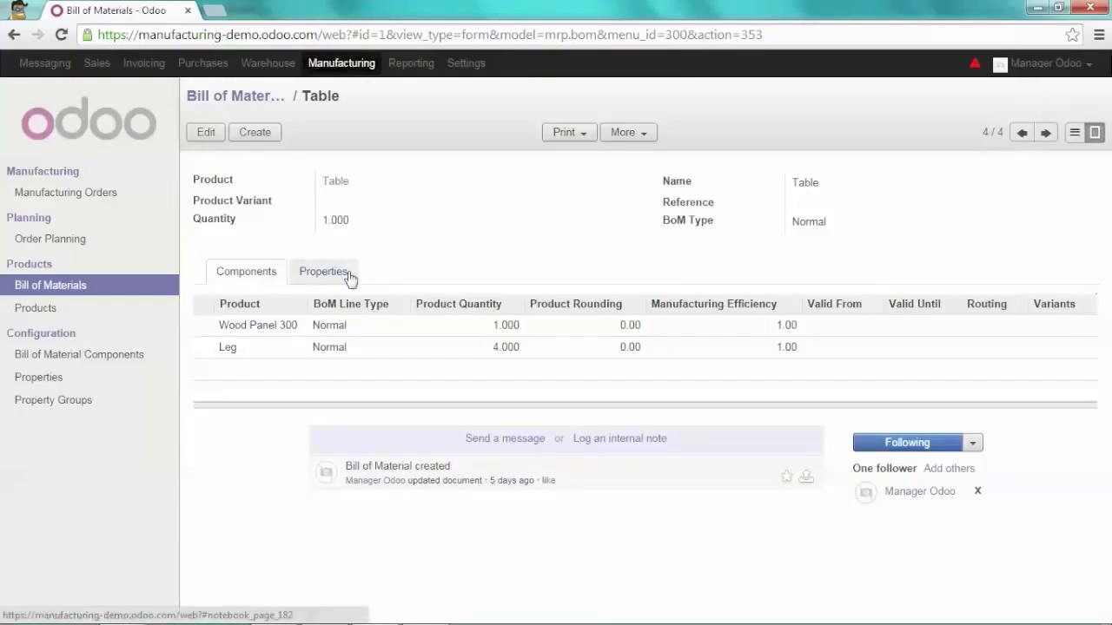
{"action": "mouse_move", "coordinate": [233, 174]}
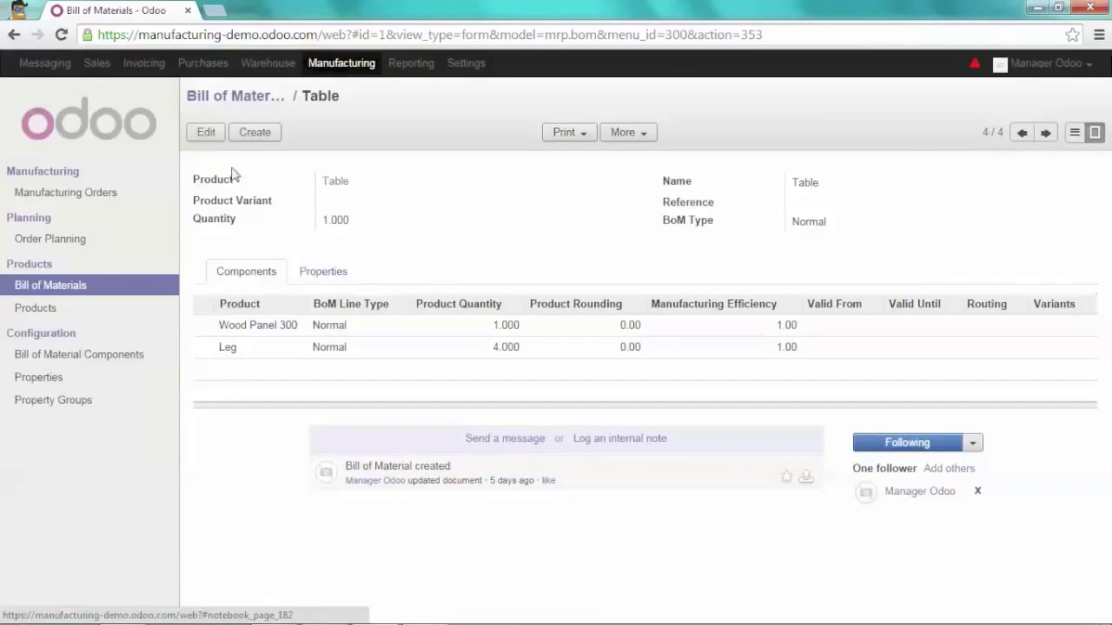
{"action": "left_click", "coordinate": [205, 132]}
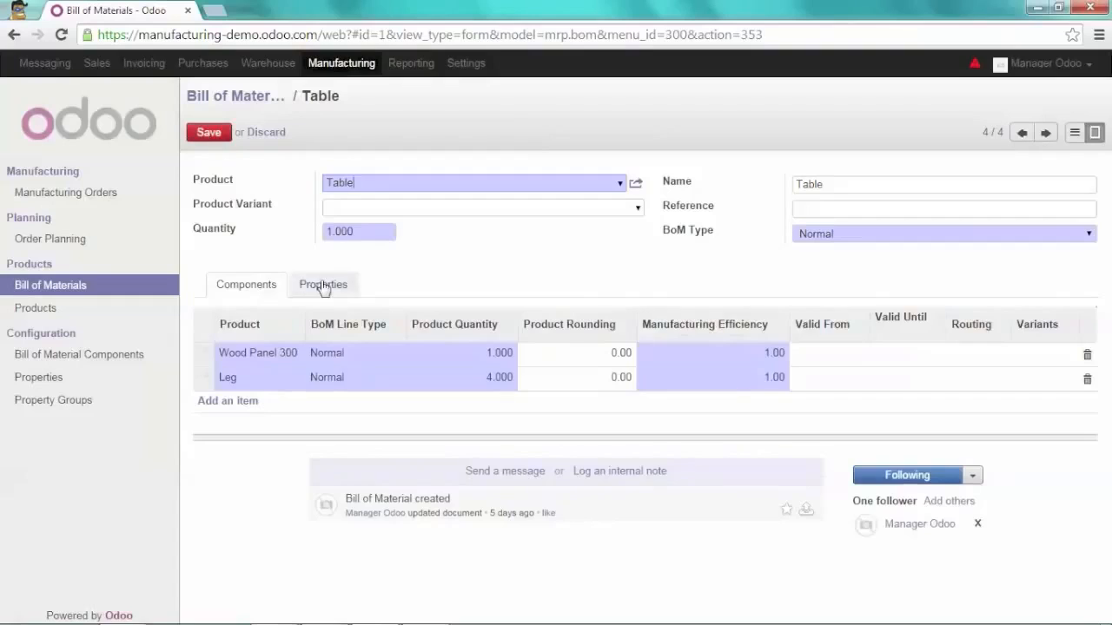
{"action": "left_click", "coordinate": [323, 285]}
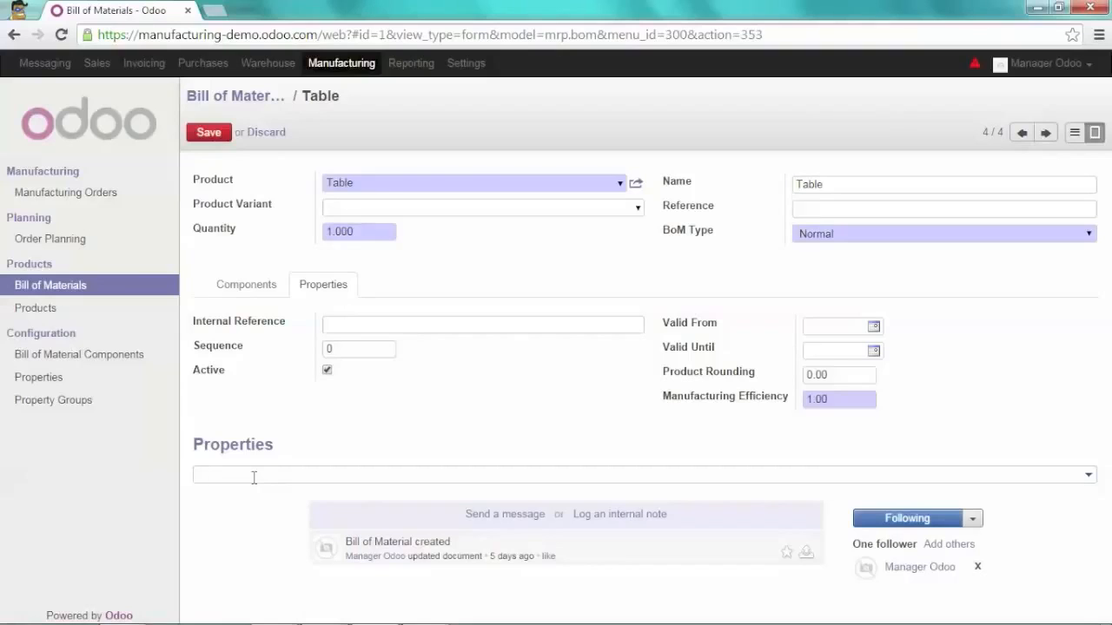
Add a 'normal' property in a new 'surface' property group and save the bill
{"action": "type", "text": "normal"}
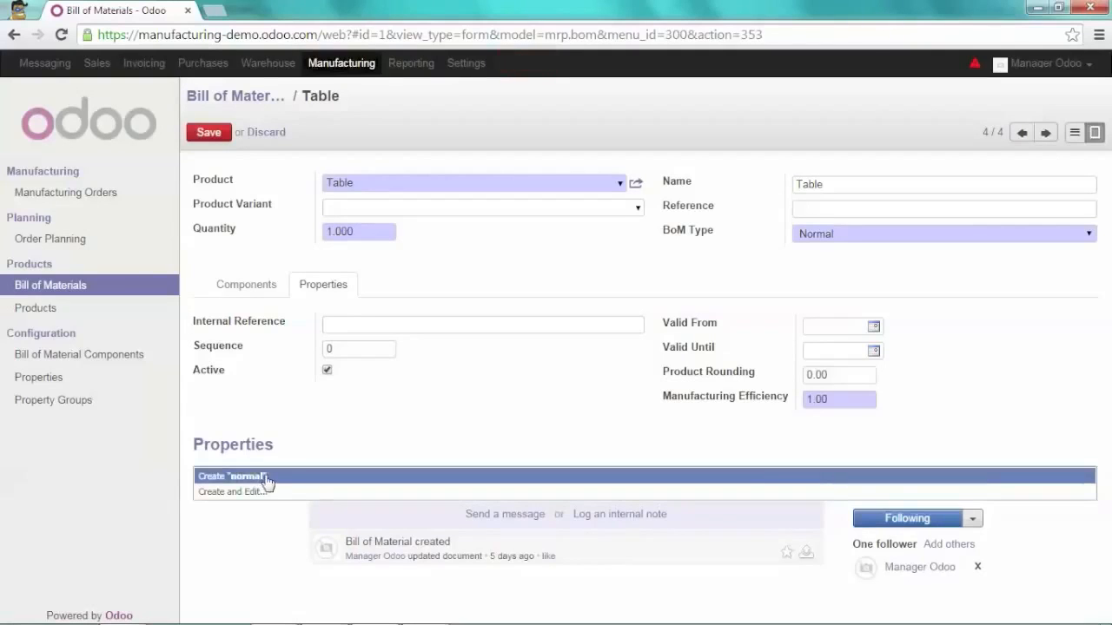
{"action": "left_click", "coordinate": [231, 476]}
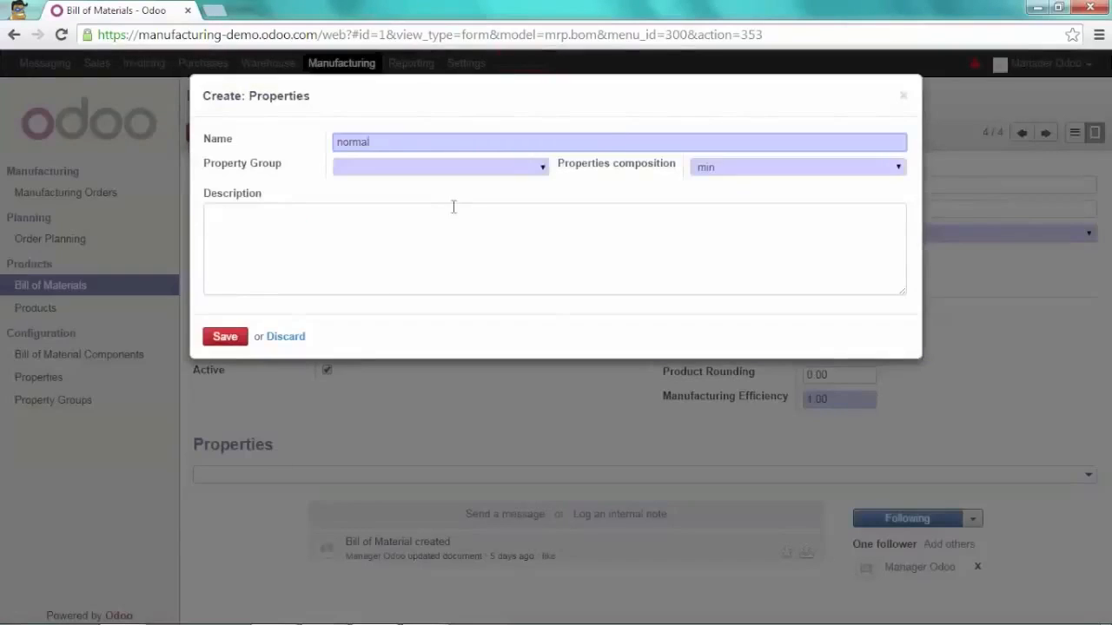
{"action": "type", "text": "surface"}
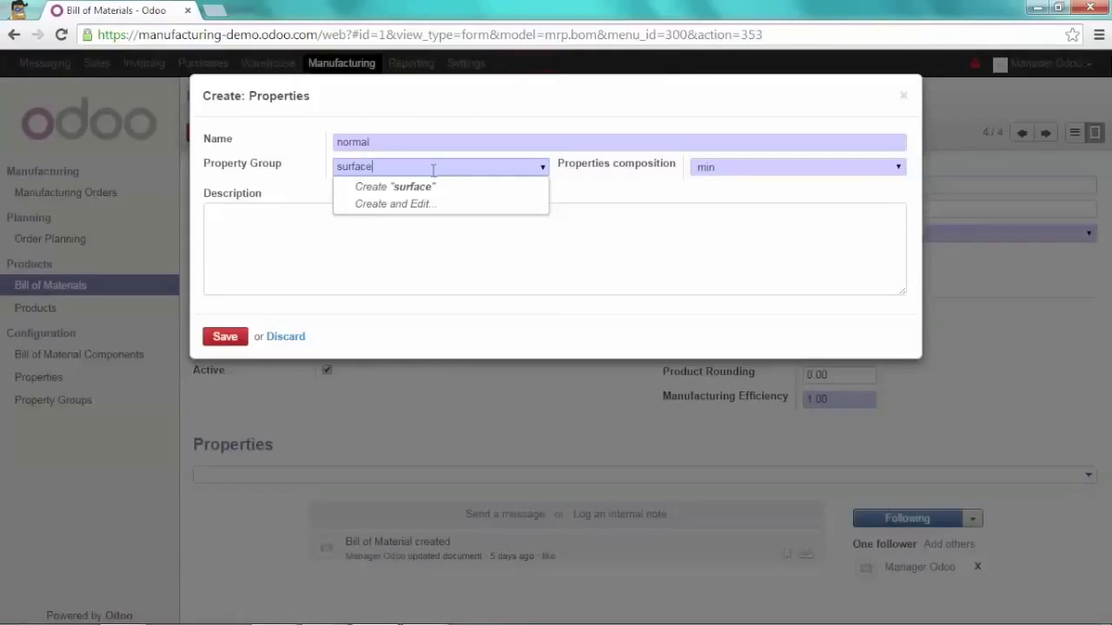
{"action": "left_click", "coordinate": [394, 187]}
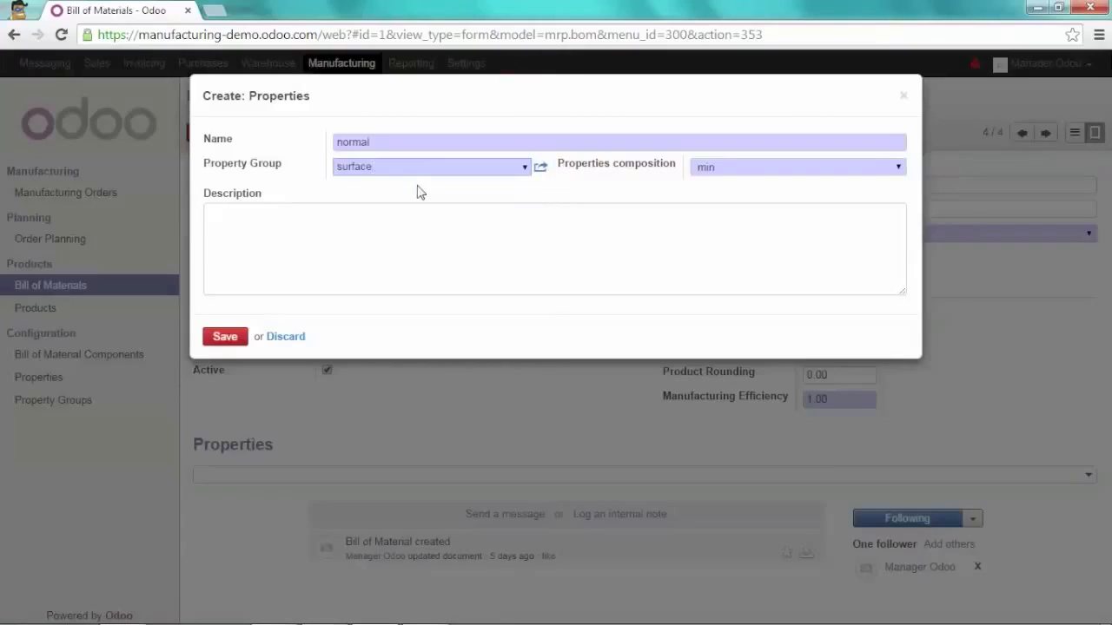
{"action": "left_click", "coordinate": [224, 337]}
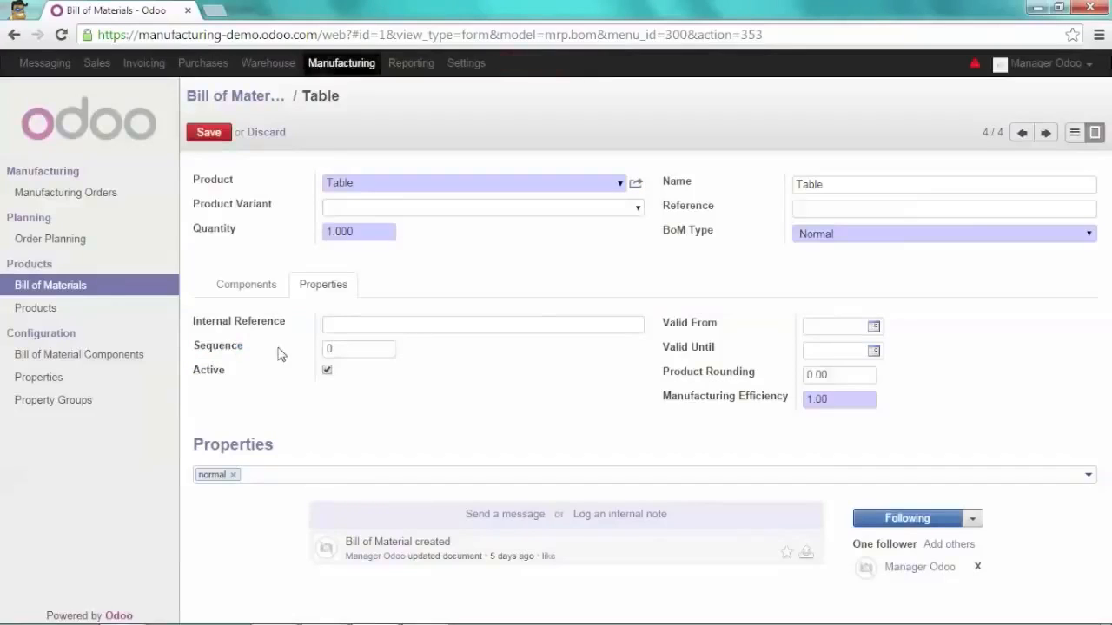
{"action": "left_click", "coordinate": [208, 132]}
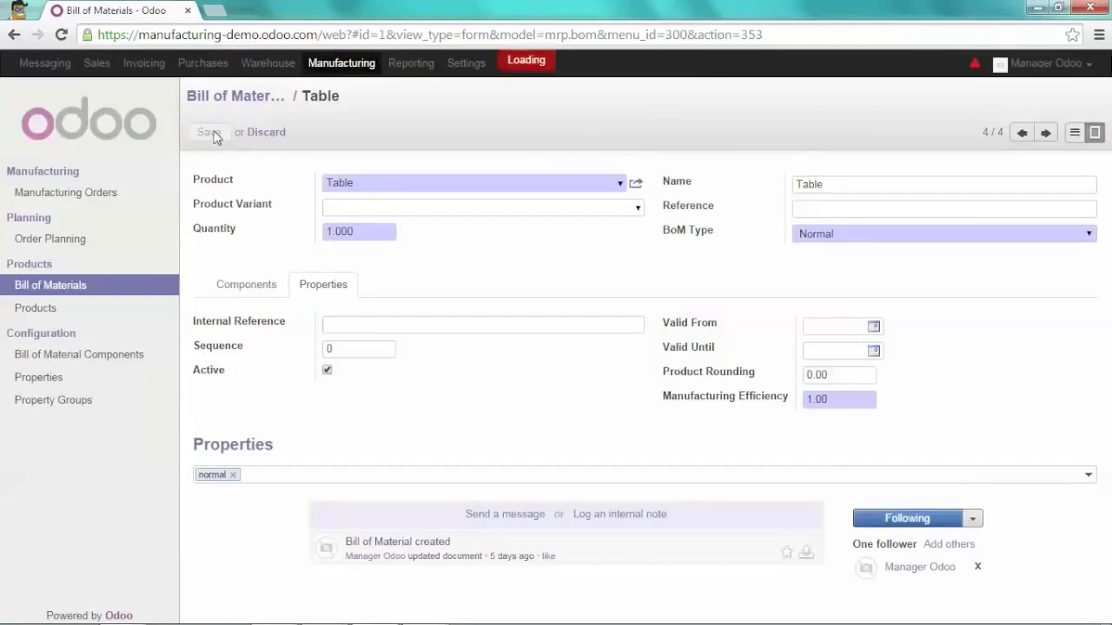
{"action": "left_click", "coordinate": [208, 132]}
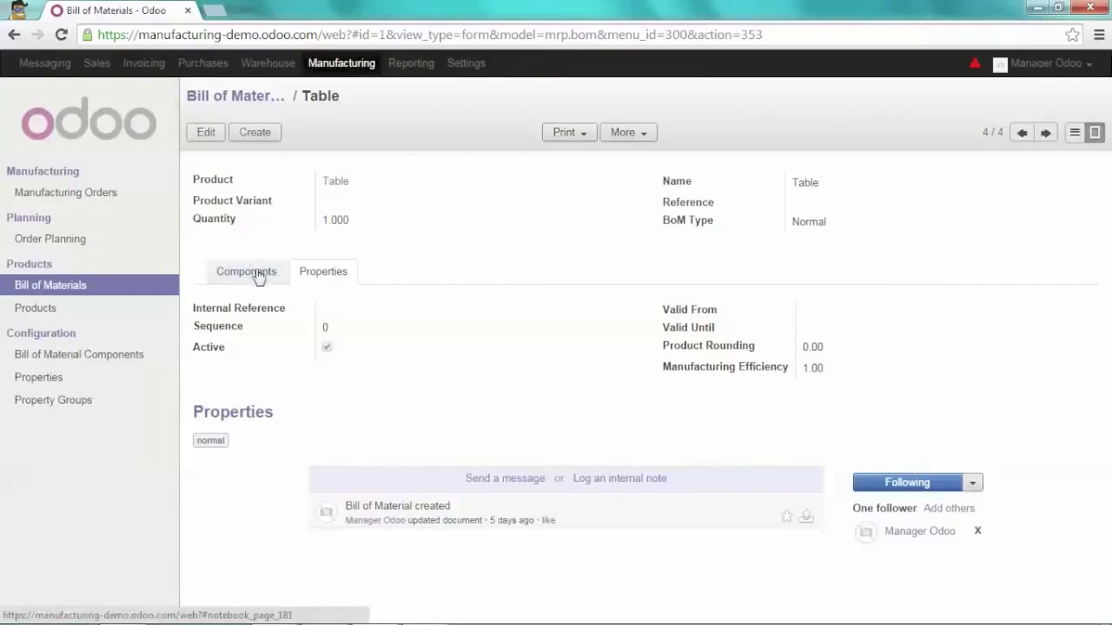
Duplicate the Table bill of materials into Table (copy)
{"action": "left_click", "coordinate": [247, 271]}
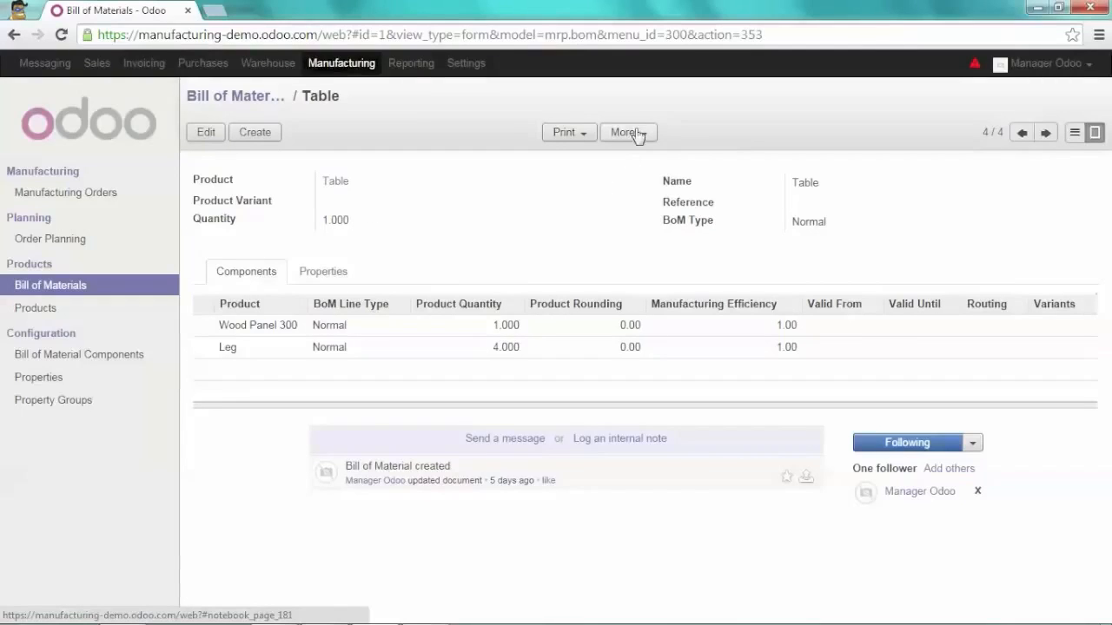
{"action": "left_click", "coordinate": [624, 132]}
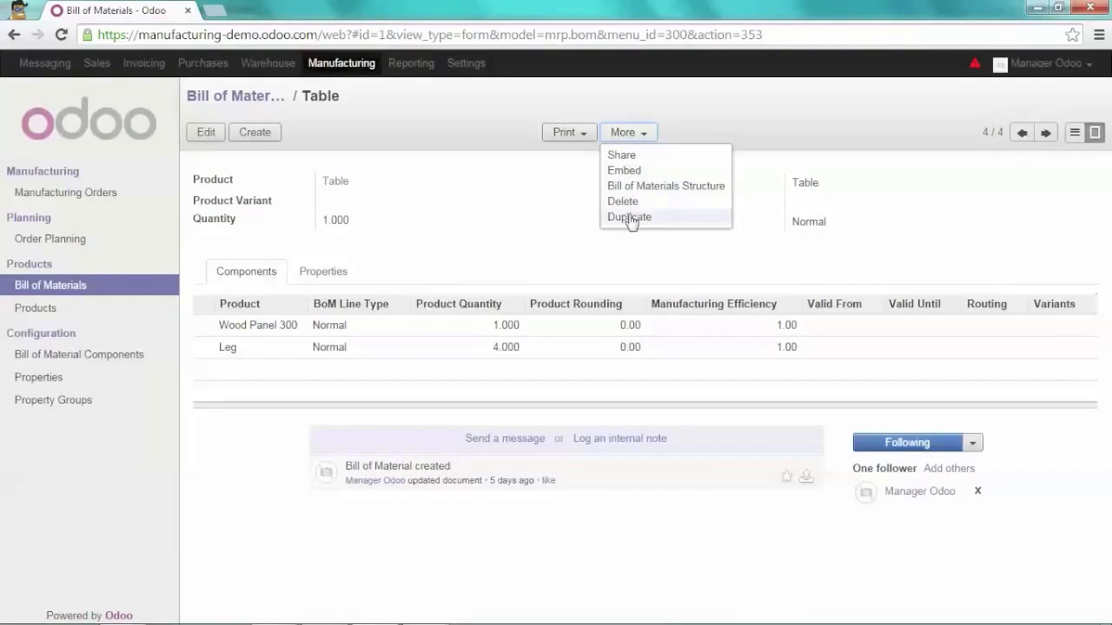
{"action": "left_click", "coordinate": [628, 217]}
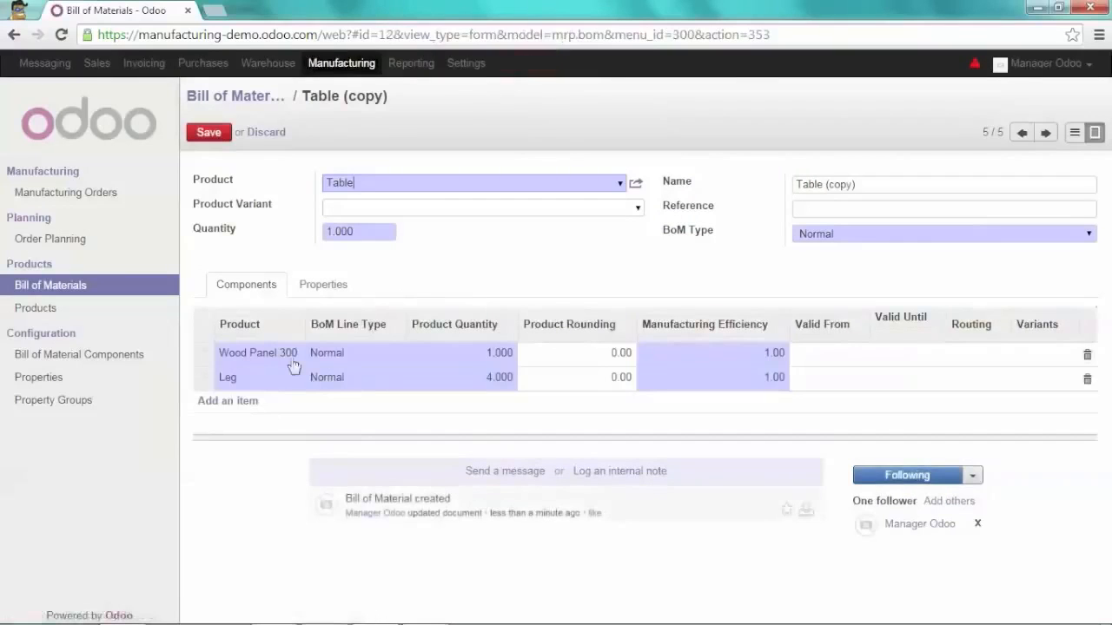
Add Polisher as an extra component line of the copied bill
{"action": "left_click", "coordinate": [227, 400]}
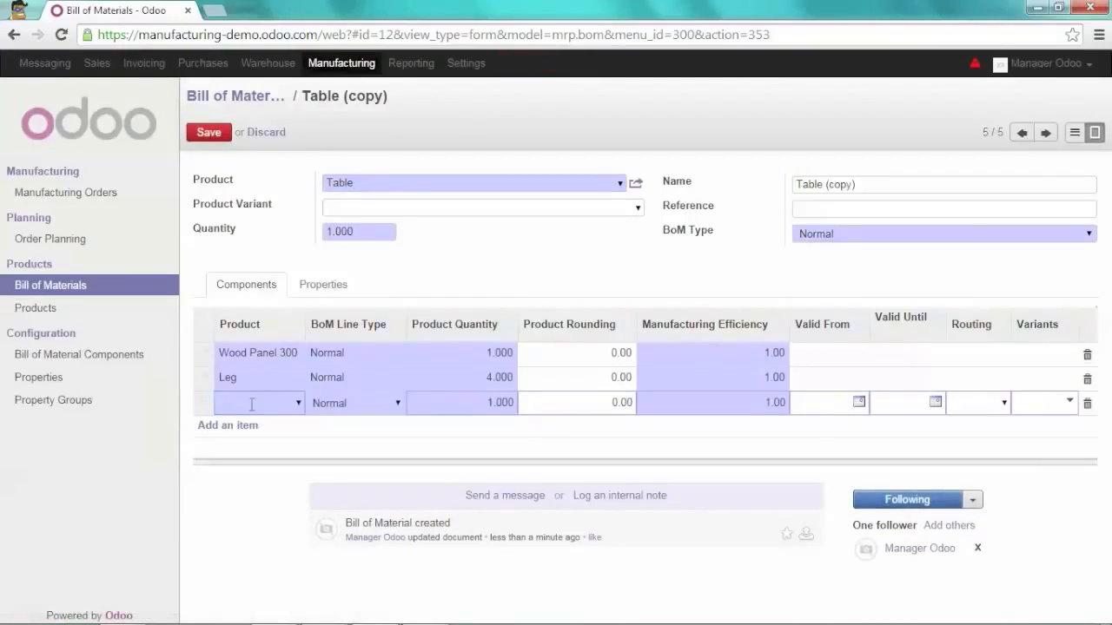
{"action": "type", "text": "Polis"}
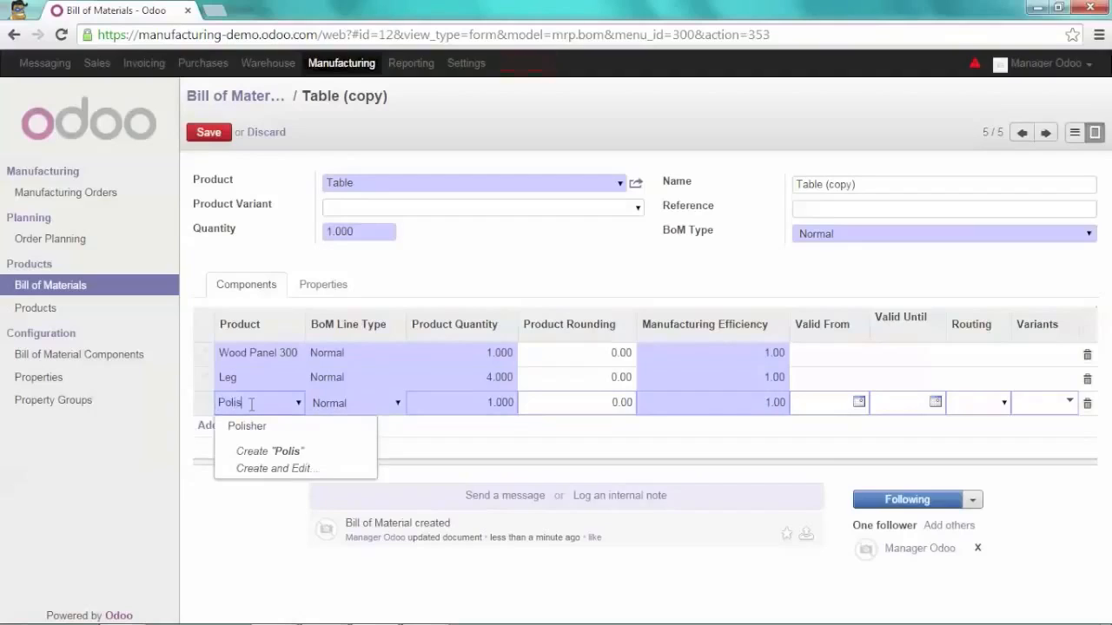
{"action": "left_click", "coordinate": [247, 425]}
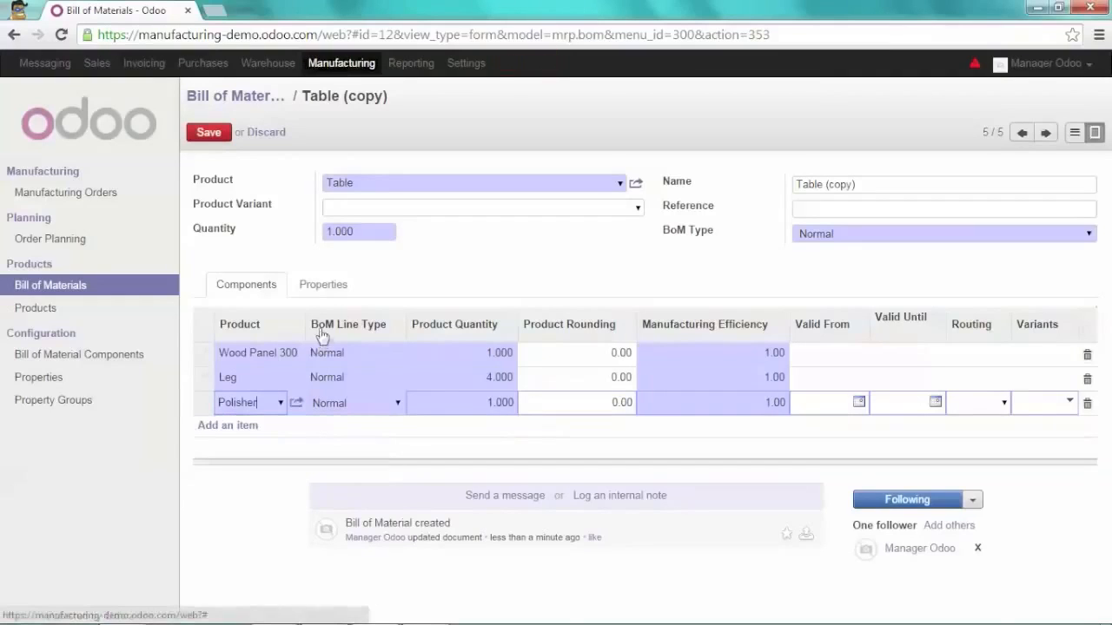
{"action": "left_click", "coordinate": [323, 285]}
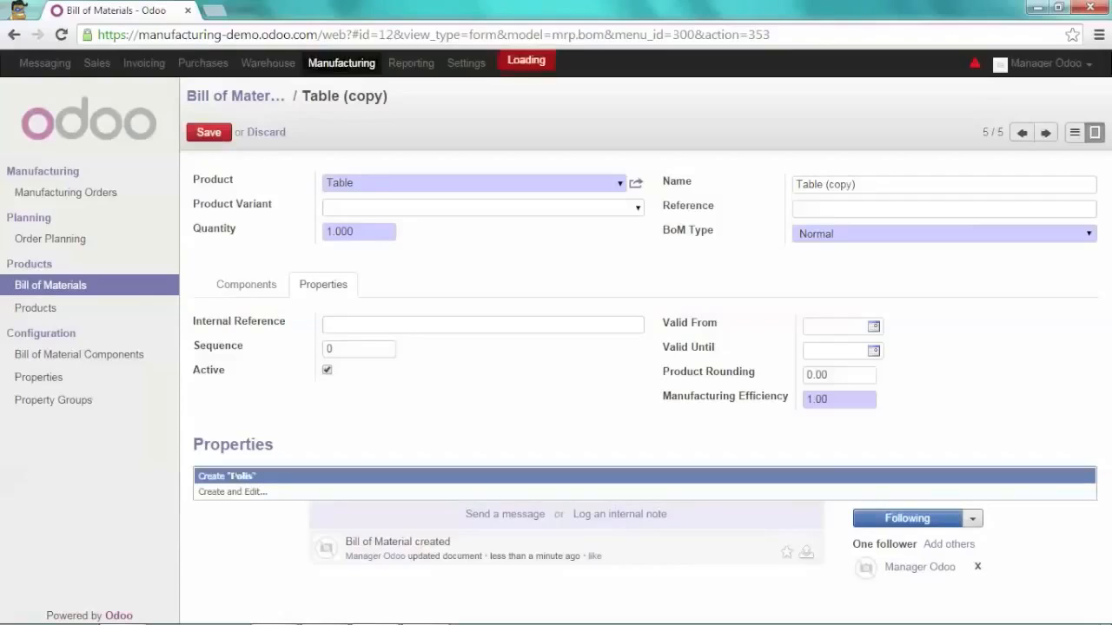
Create a 'Polished' property in the 'surface' group on the copied bill
{"action": "type", "text": "Polished"}
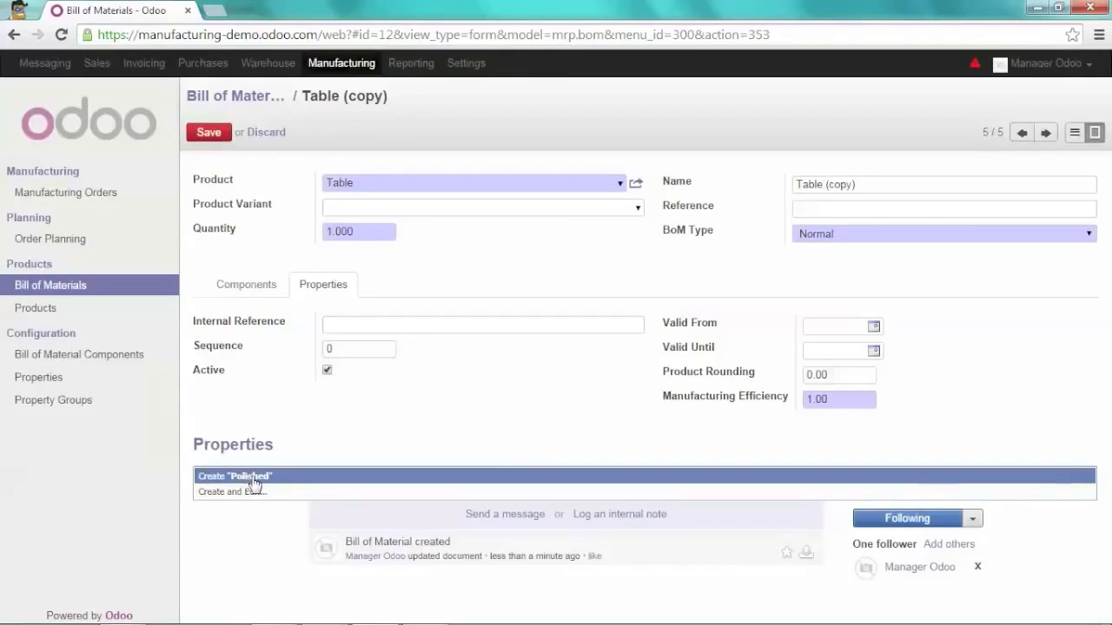
{"action": "left_click", "coordinate": [234, 476]}
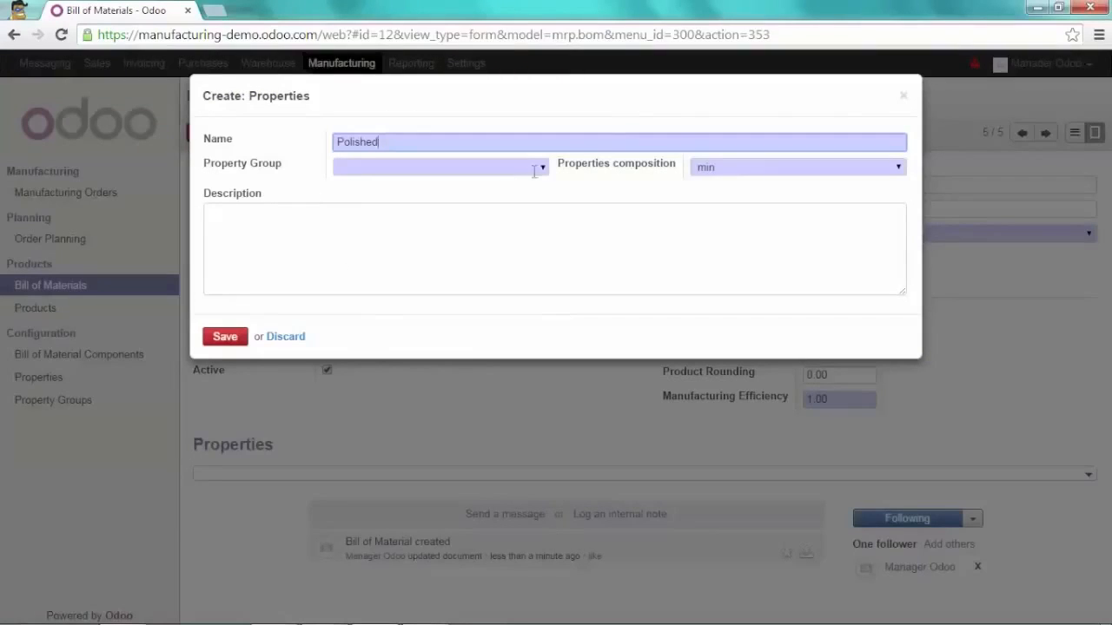
{"action": "left_click", "coordinate": [437, 167]}
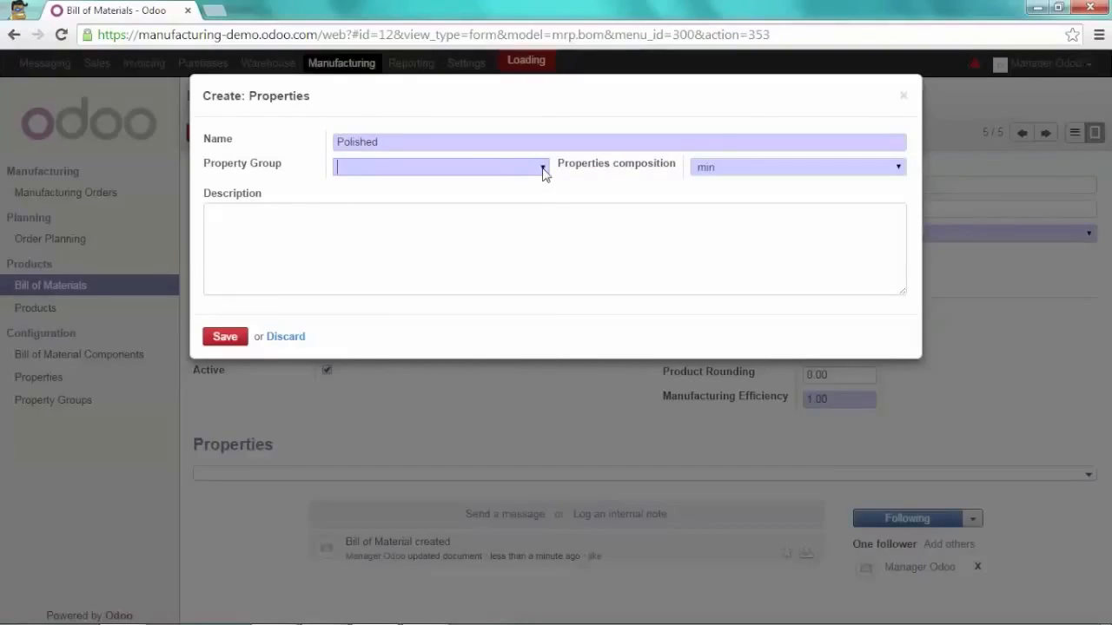
{"action": "type", "text": "surface"}
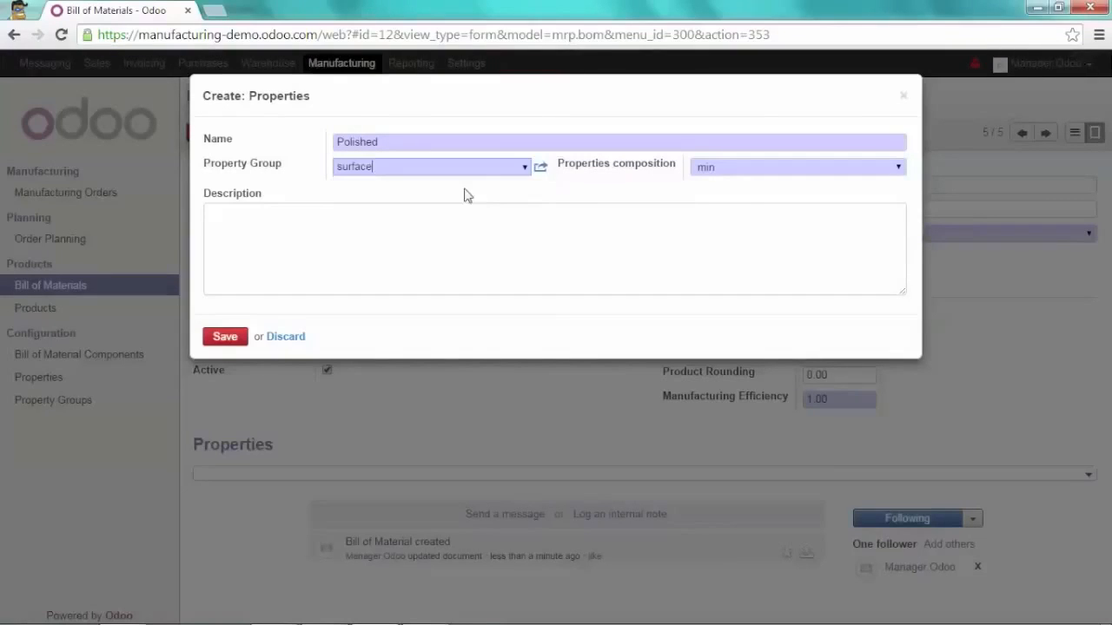
{"action": "left_click", "coordinate": [224, 337]}
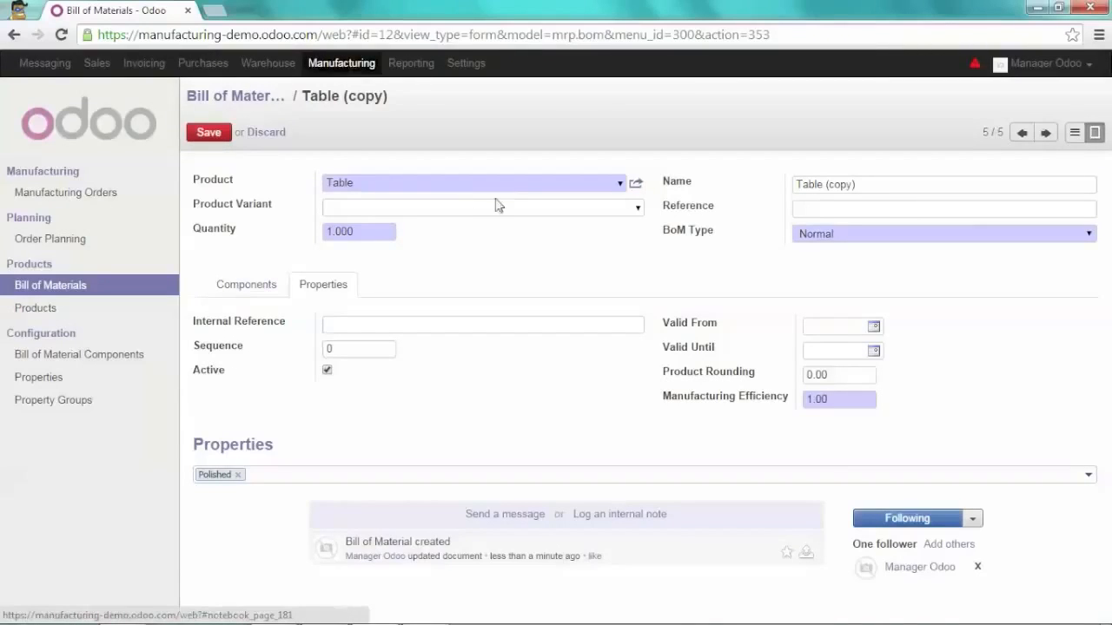
Rename the copied bill to 'Polished Table' and save it
{"action": "left_click", "coordinate": [943, 184]}
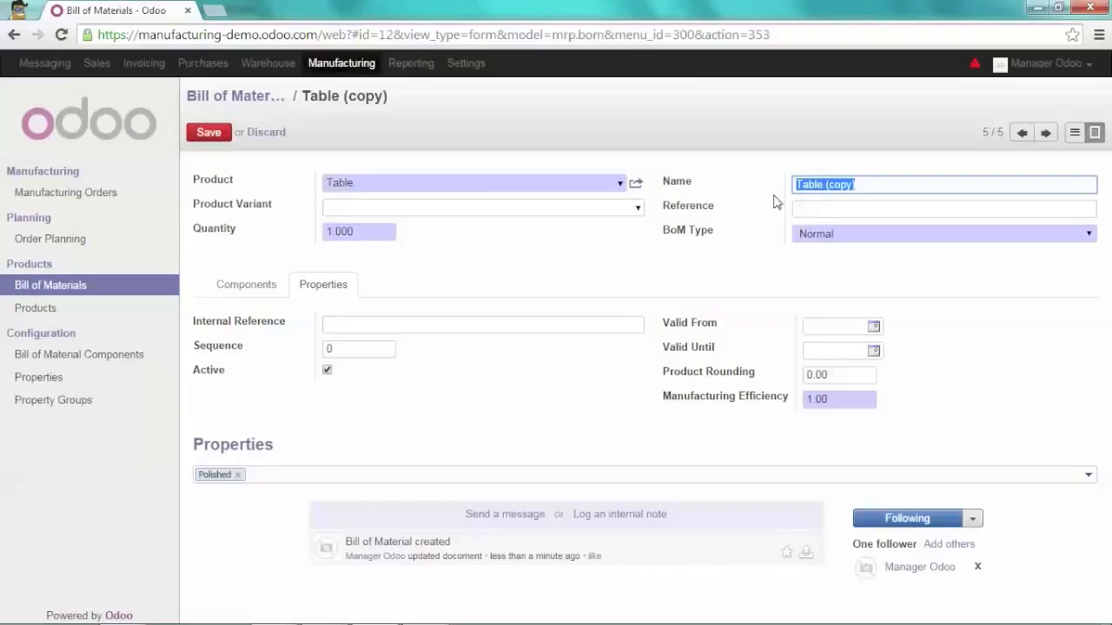
{"action": "type", "text": "Polished T"}
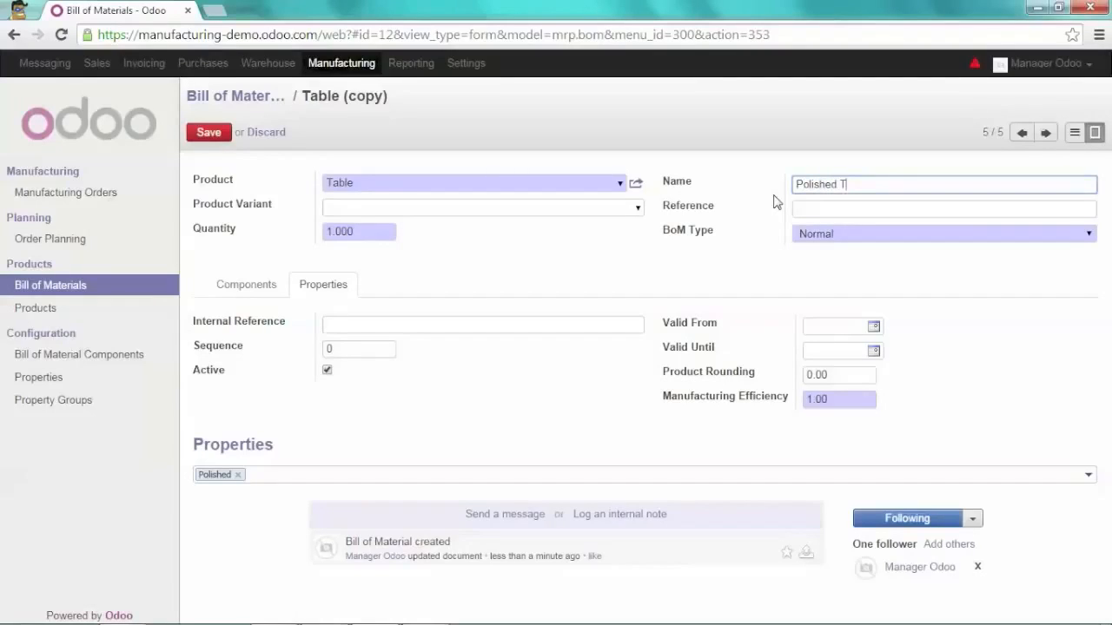
{"action": "type", "text": "able"}
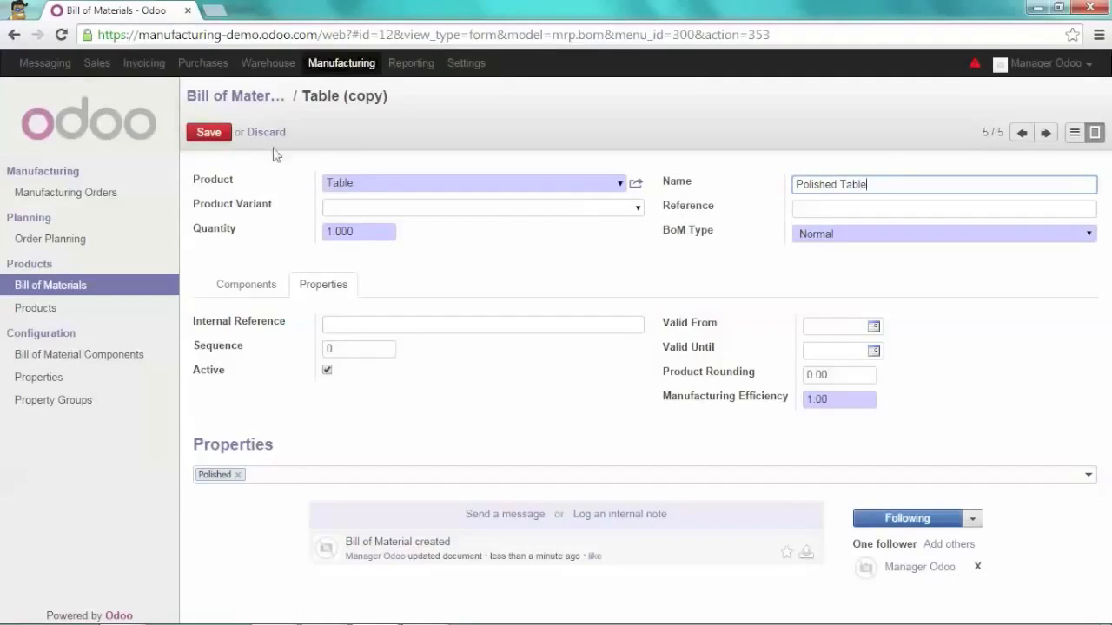
{"action": "left_click", "coordinate": [209, 132]}
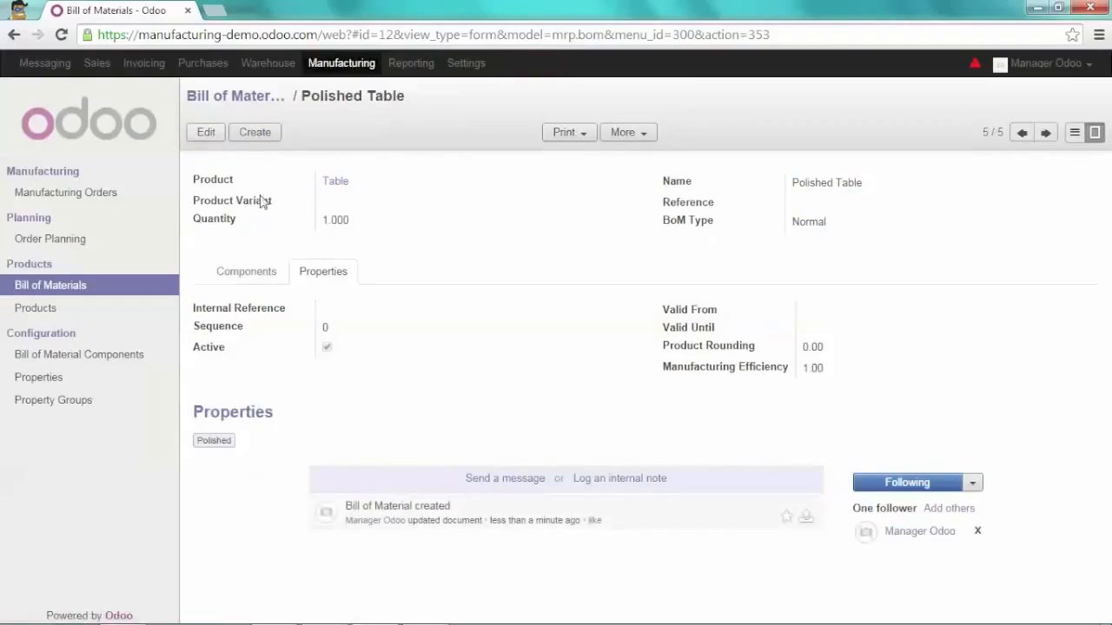
Open the Table product record from the Polished Table bill
{"action": "left_click", "coordinate": [246, 271]}
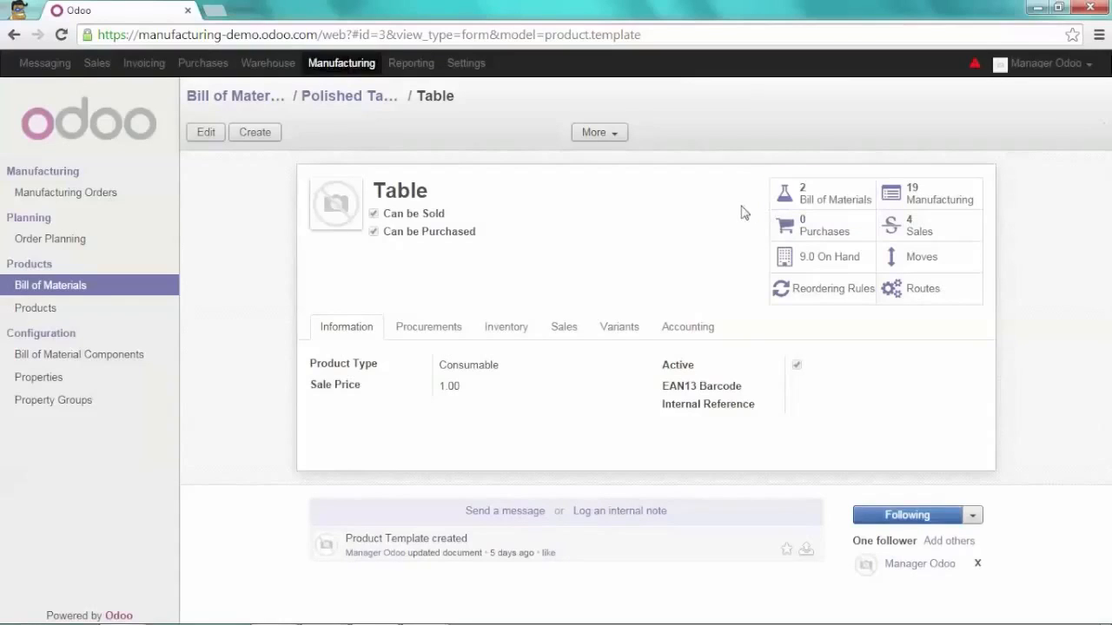
{"action": "mouse_move", "coordinate": [726, 212]}
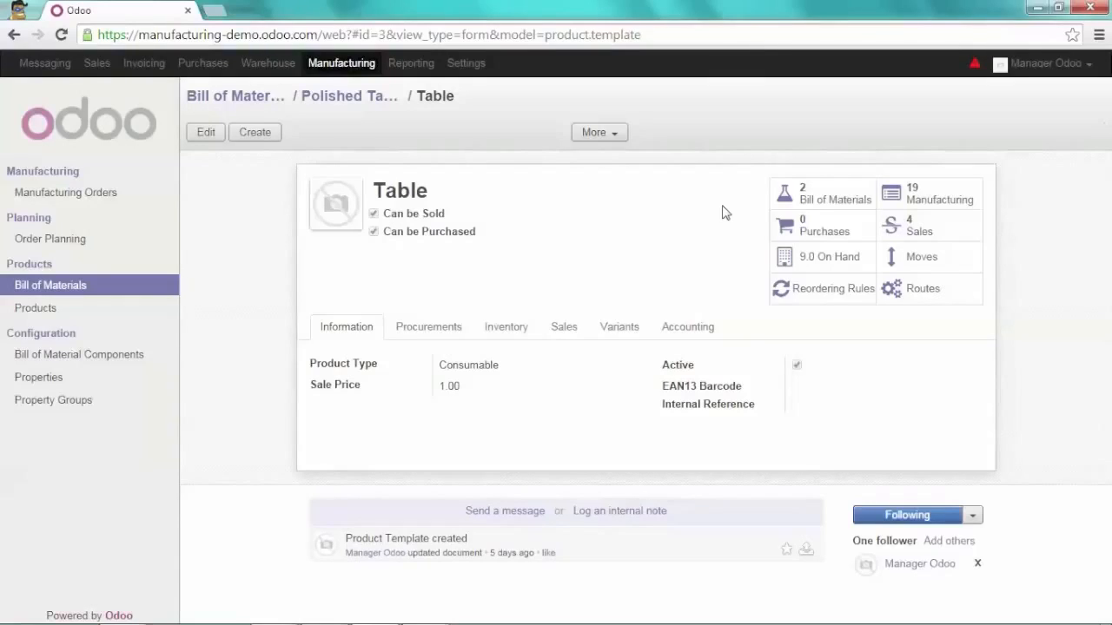
{"action": "mouse_move", "coordinate": [559, 210]}
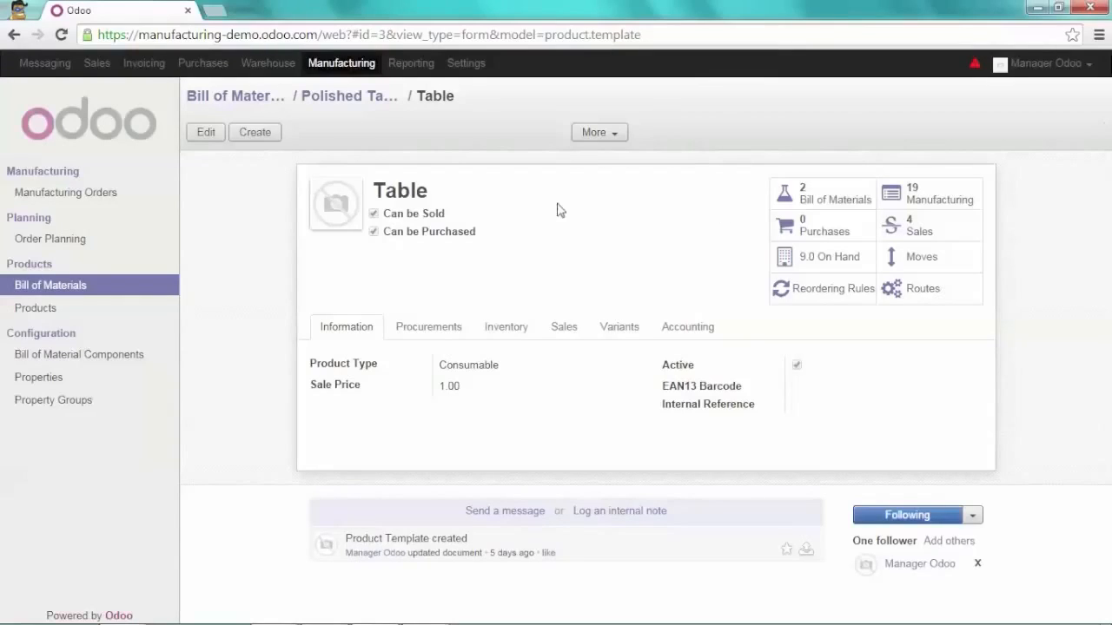
Create a new quotation in Sales with Blue Hotel as the customer
{"action": "left_click", "coordinate": [97, 62]}
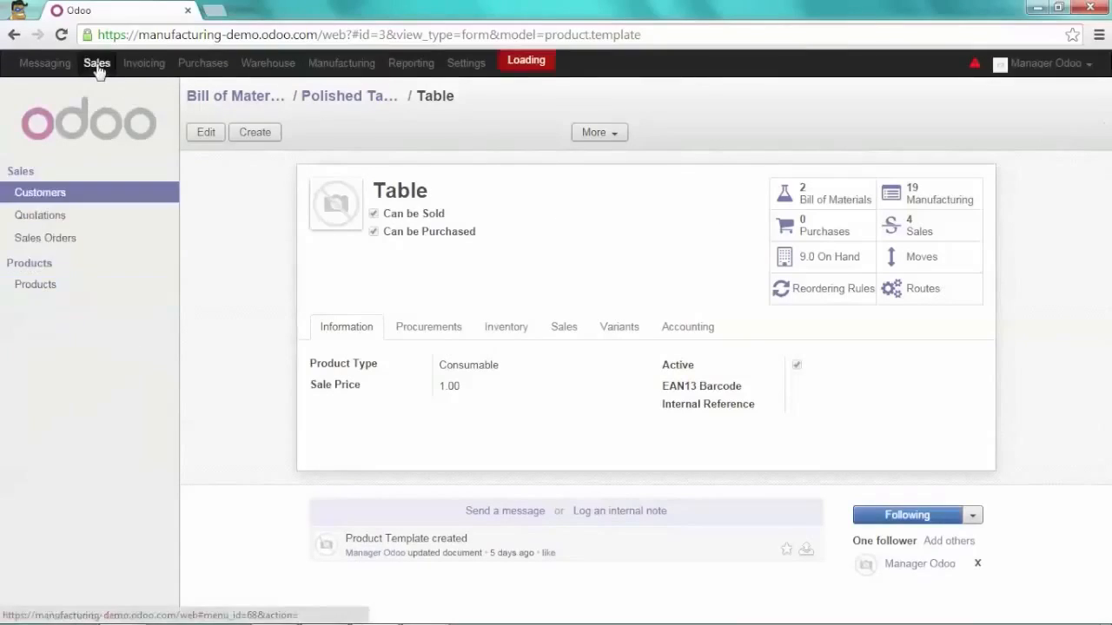
{"action": "left_click", "coordinate": [40, 191]}
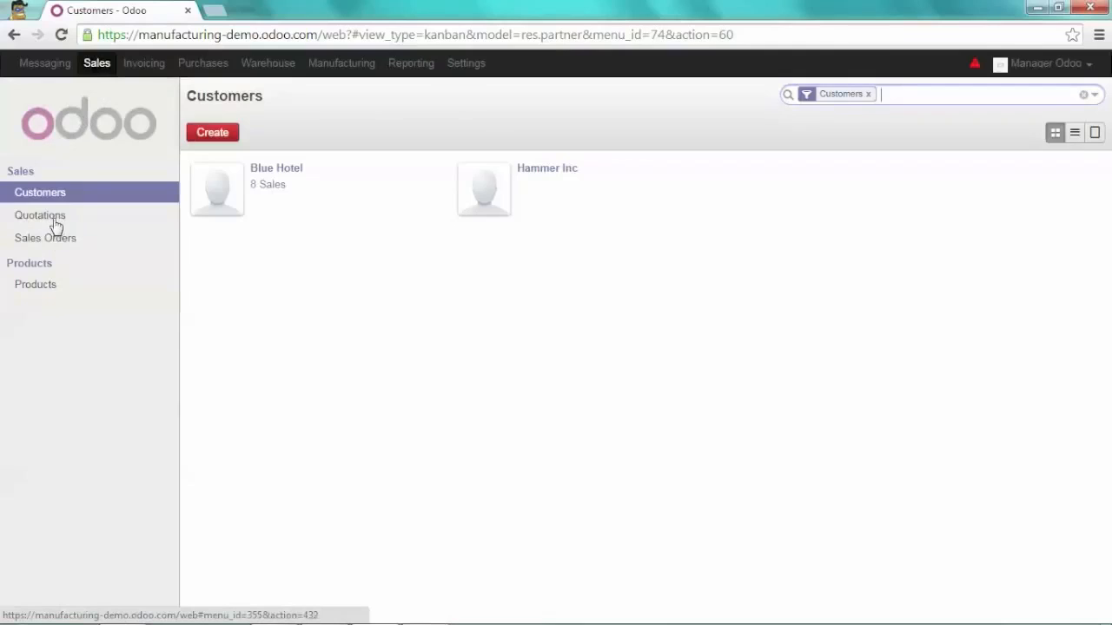
{"action": "left_click", "coordinate": [40, 215]}
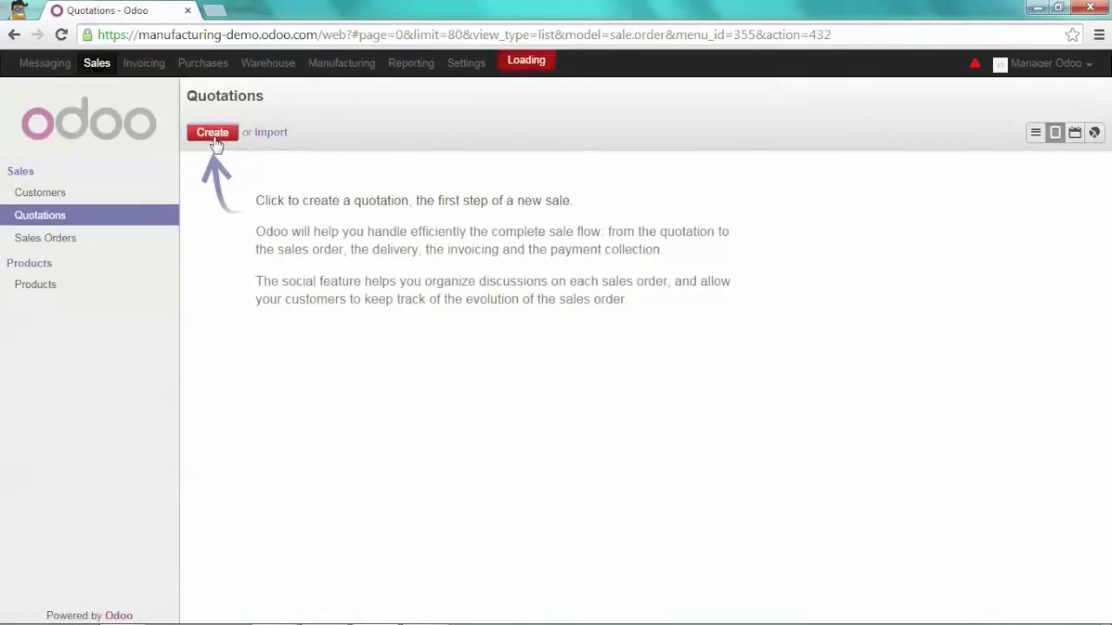
{"action": "left_click", "coordinate": [212, 132]}
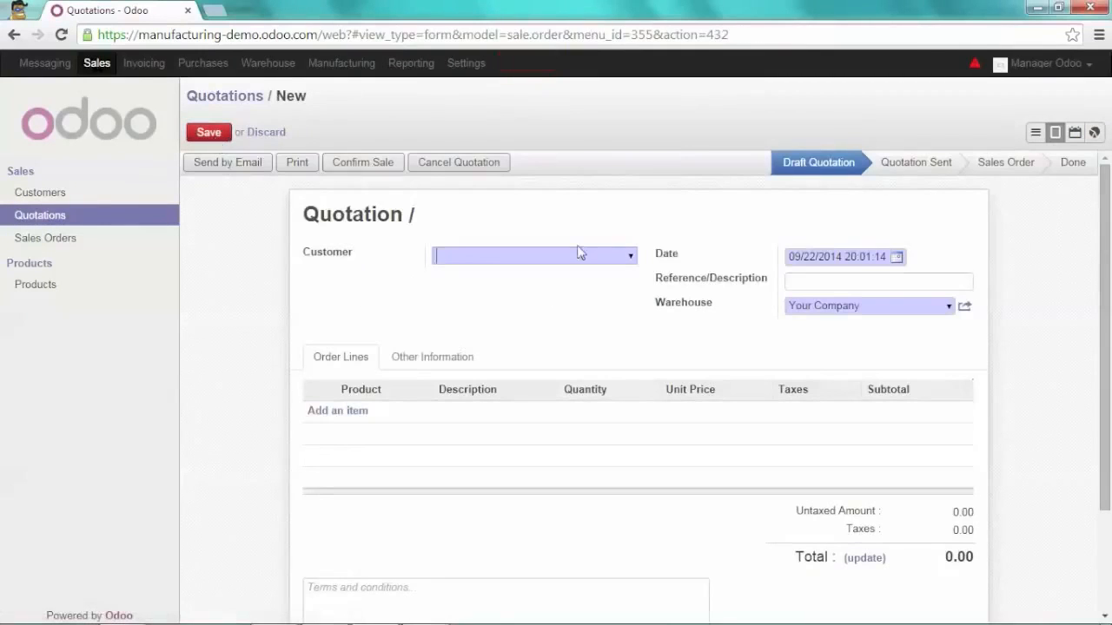
{"action": "type", "text": "blue"}
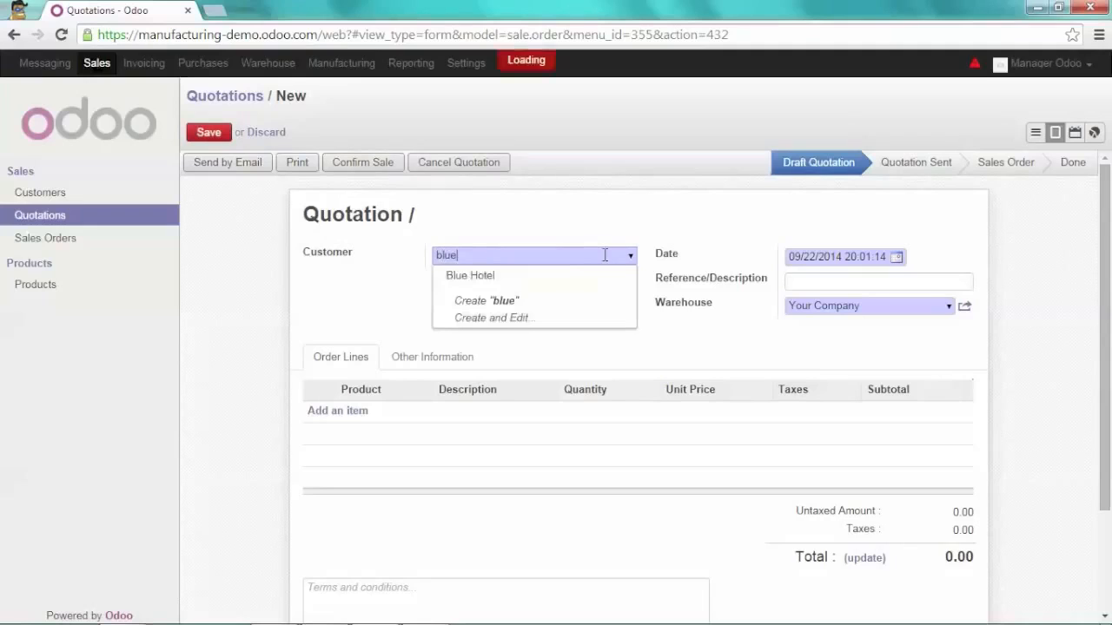
{"action": "left_click", "coordinate": [469, 274]}
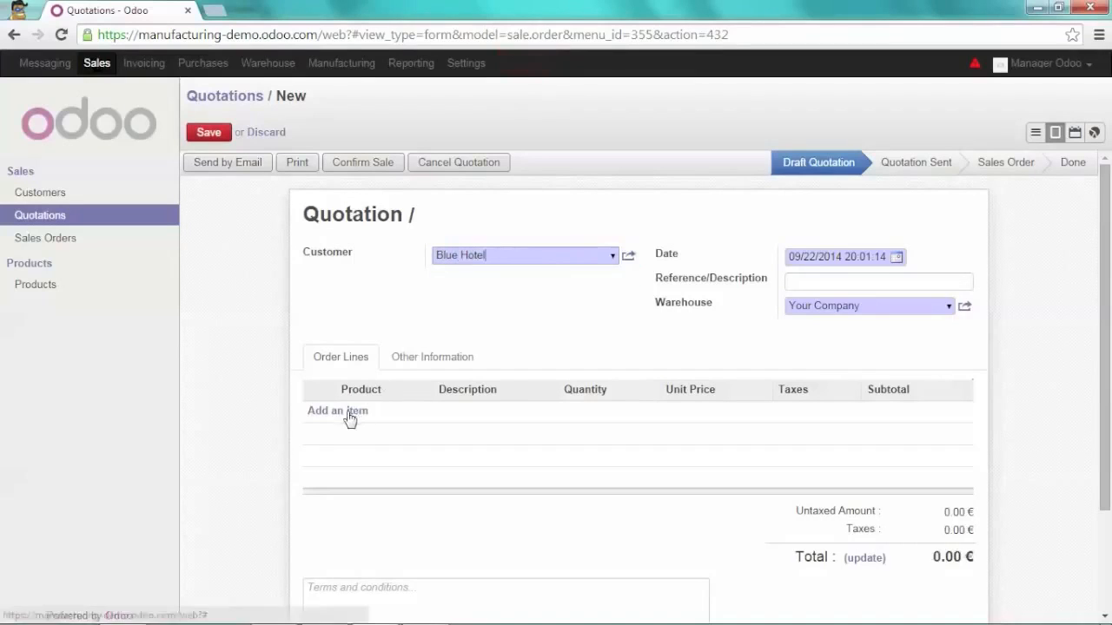
Add an order line for Table with the Polished property and save it to the quotation
{"action": "left_click", "coordinate": [337, 410]}
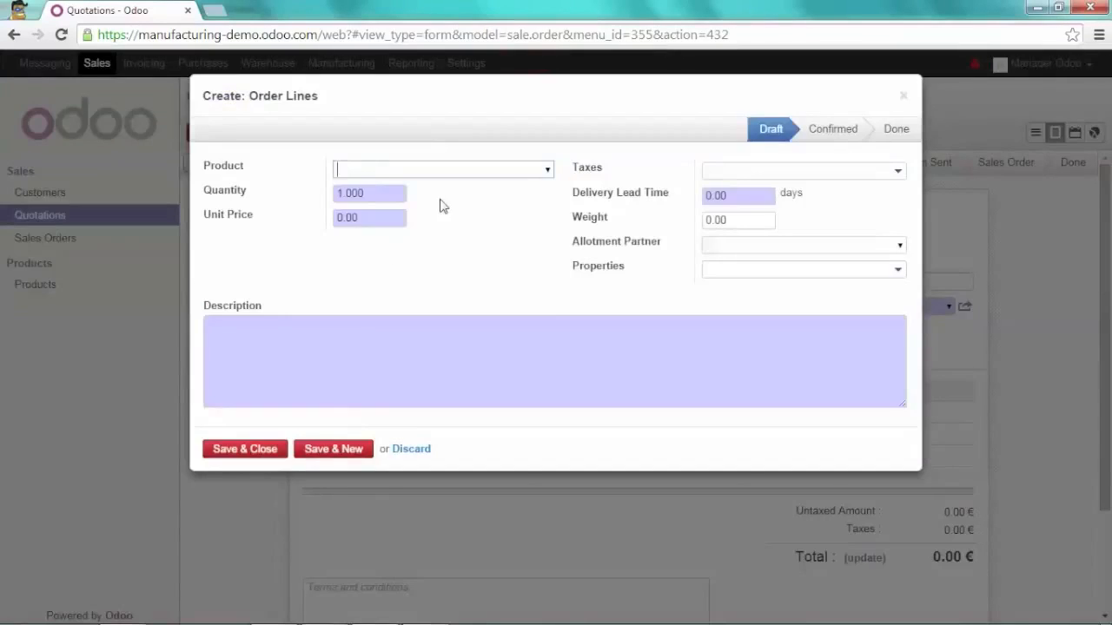
{"action": "type", "text": "table"}
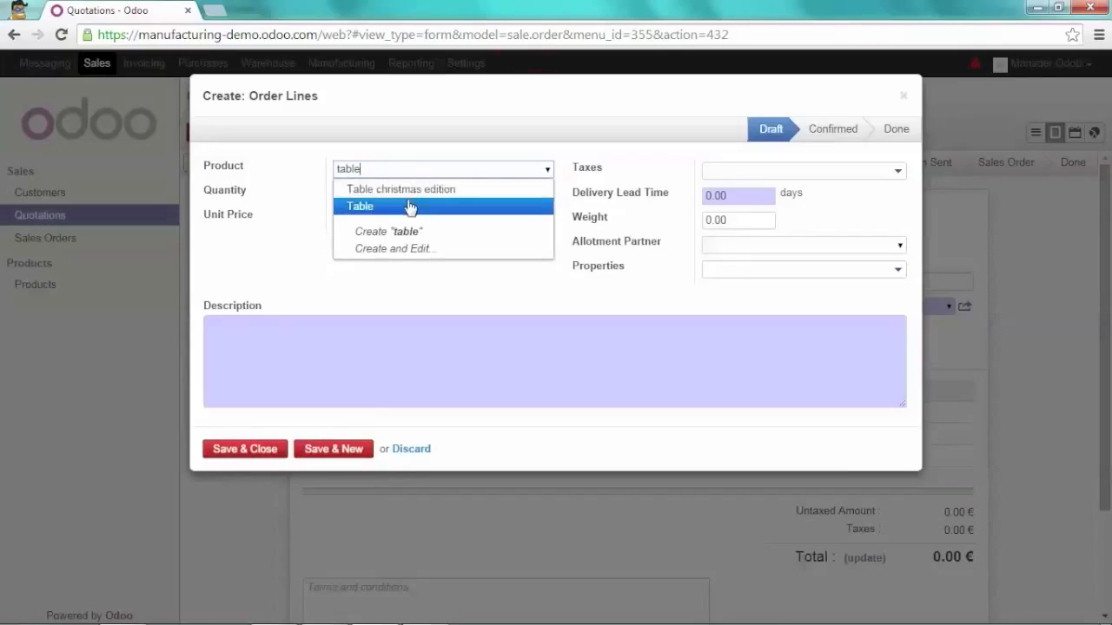
{"action": "left_click", "coordinate": [359, 205]}
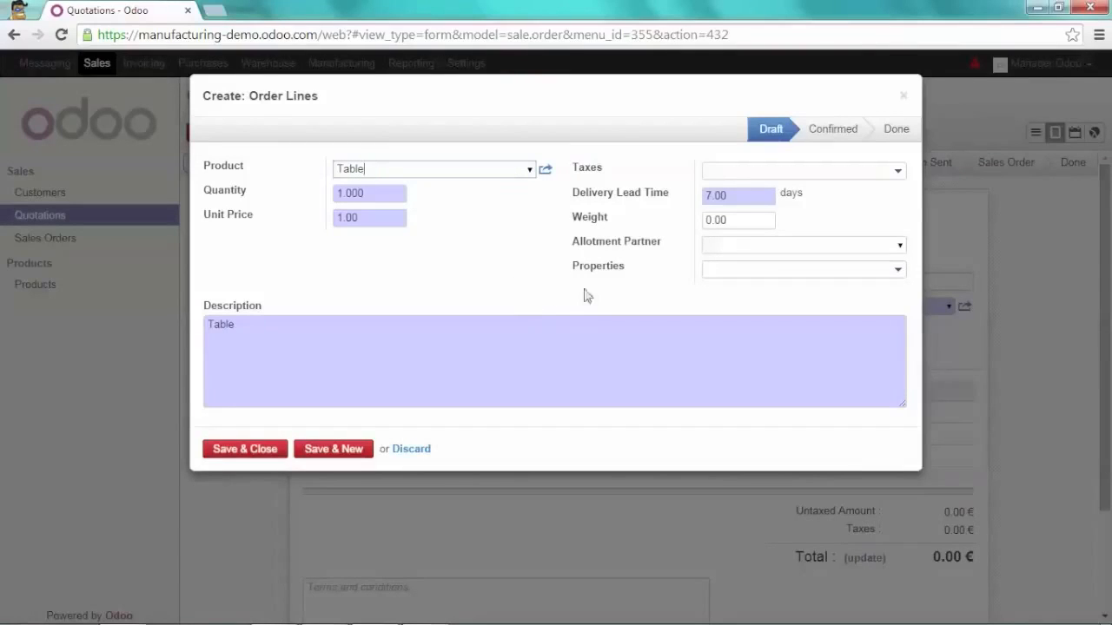
{"action": "mouse_move", "coordinate": [608, 273]}
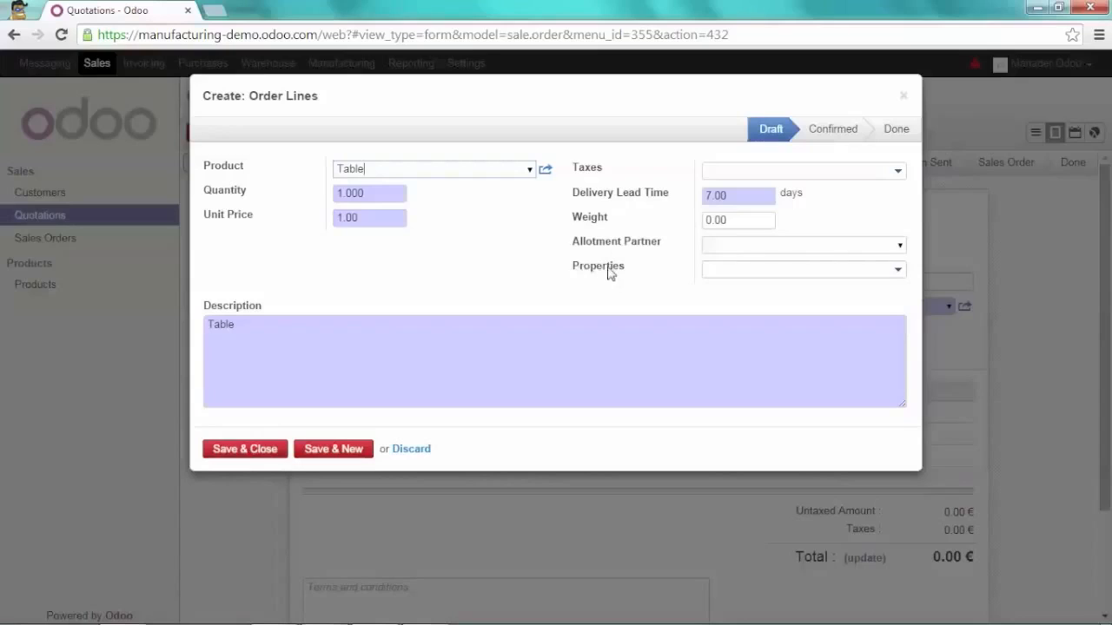
{"action": "left_click", "coordinate": [896, 269]}
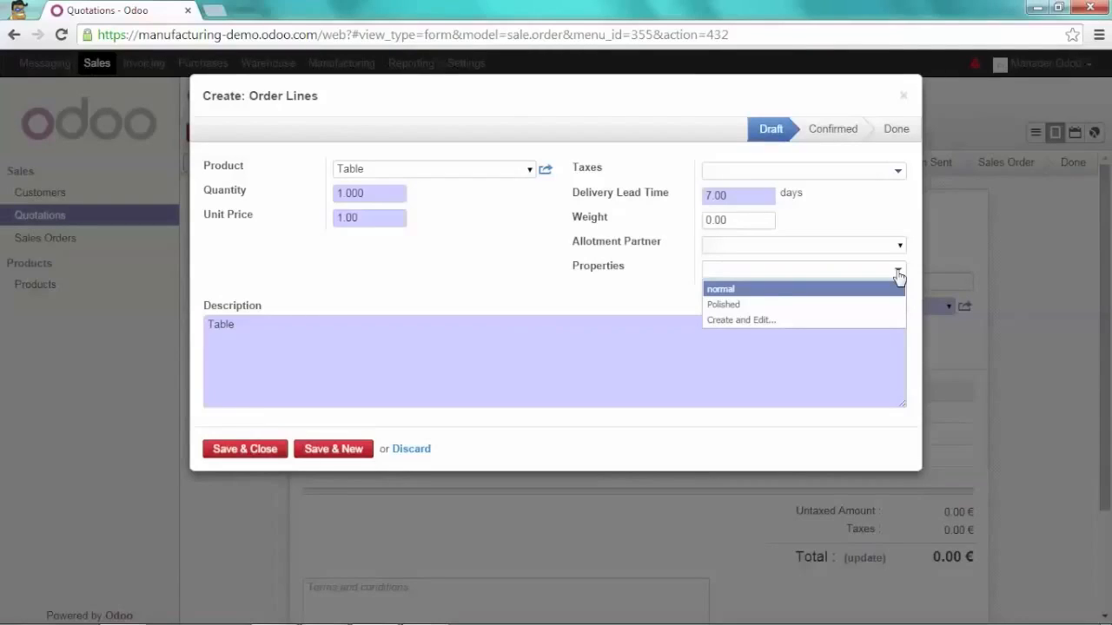
{"action": "mouse_move", "coordinate": [750, 304]}
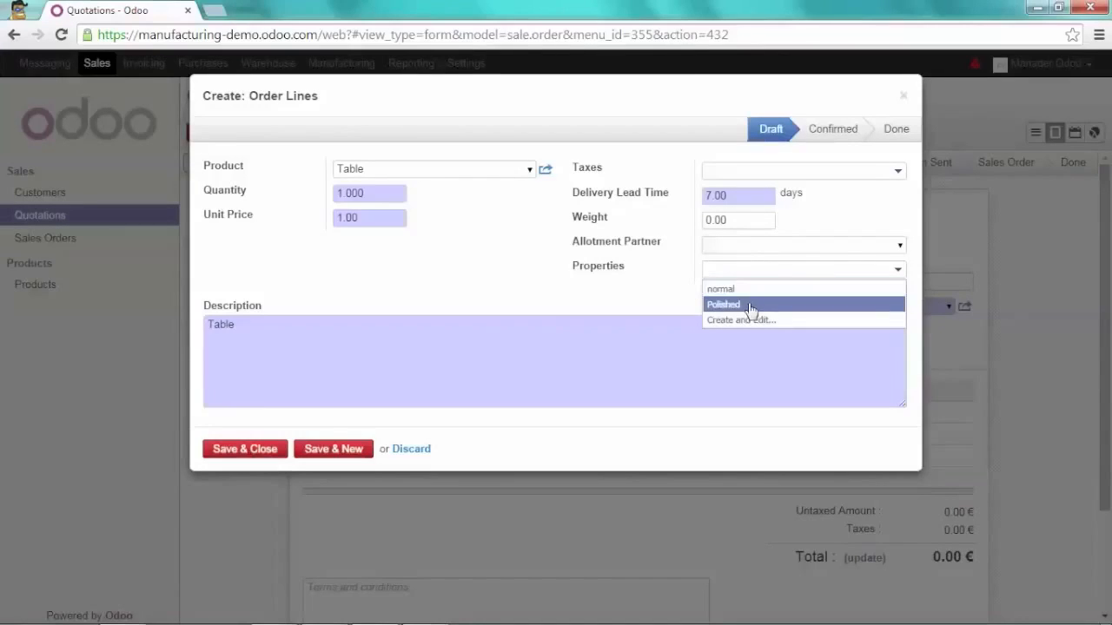
{"action": "left_click", "coordinate": [722, 304]}
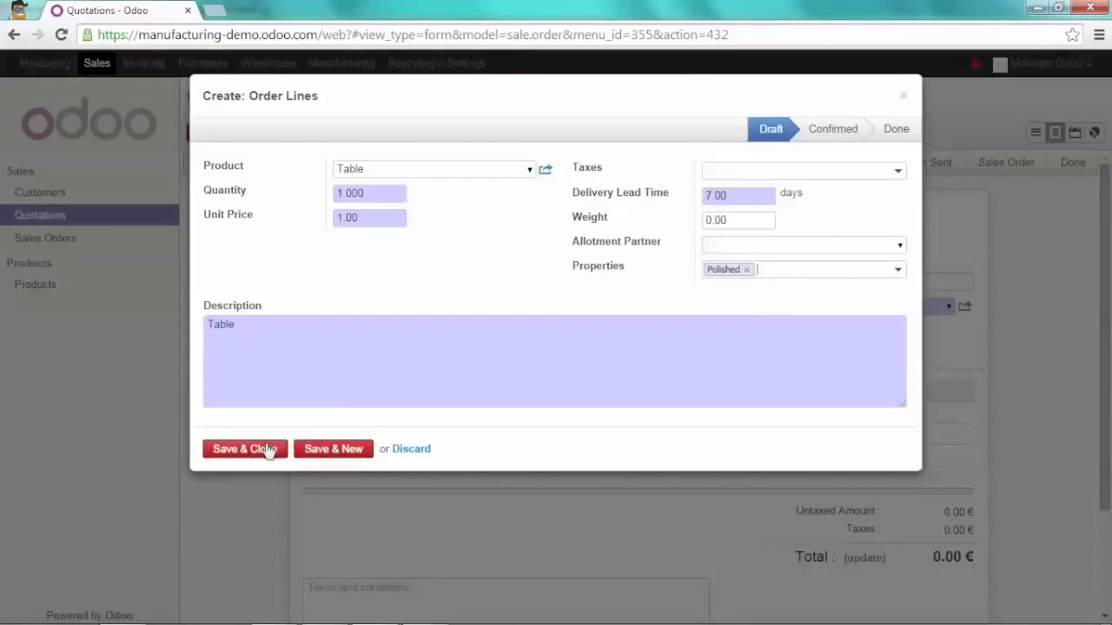
{"action": "left_click", "coordinate": [243, 448]}
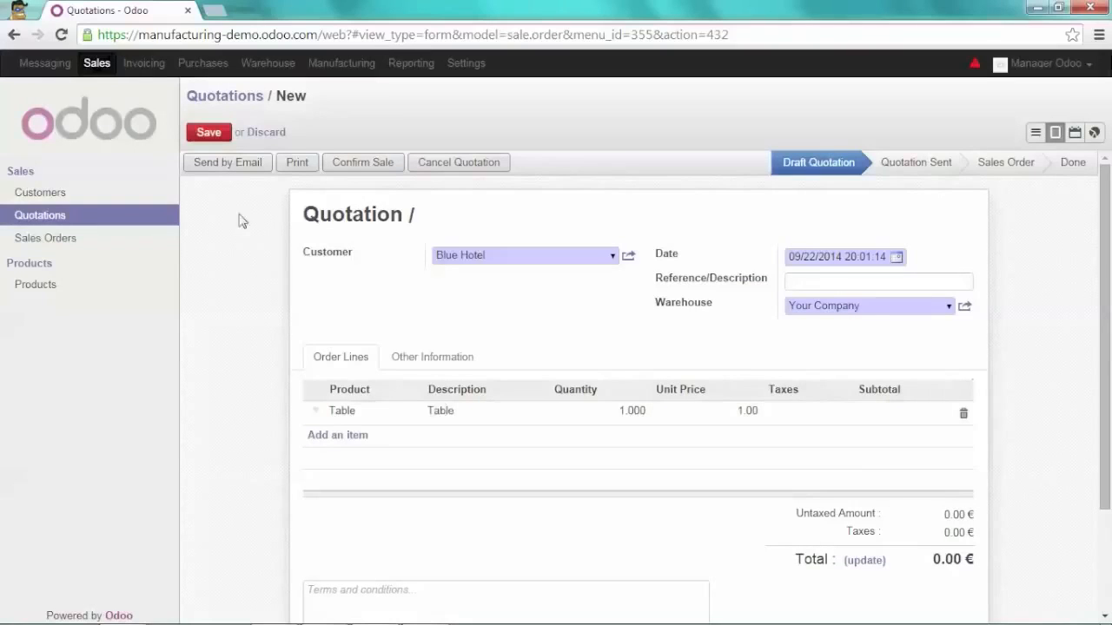
Save the Blue Hotel quotation as SO009 and confirm the sale
{"action": "left_click", "coordinate": [208, 132]}
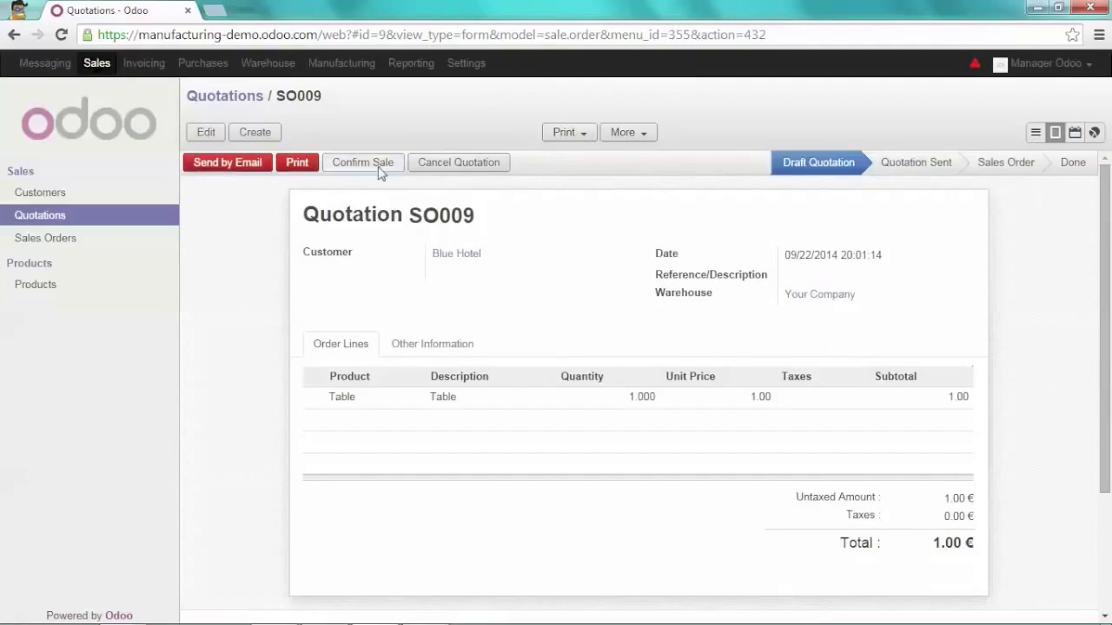
{"action": "left_click", "coordinate": [361, 163]}
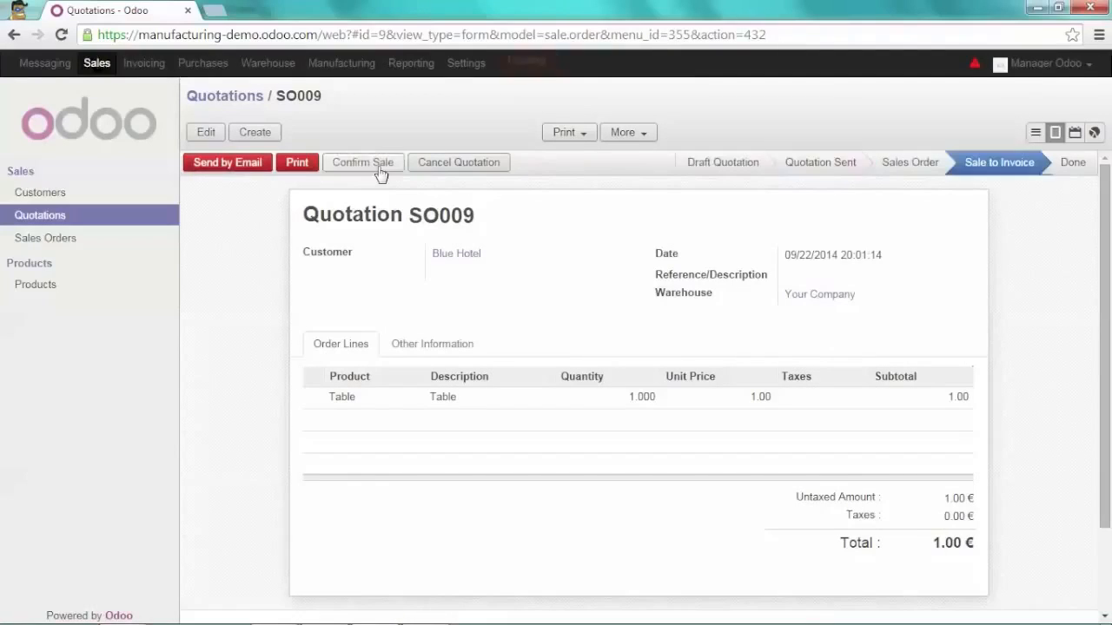
{"action": "left_click", "coordinate": [361, 163]}
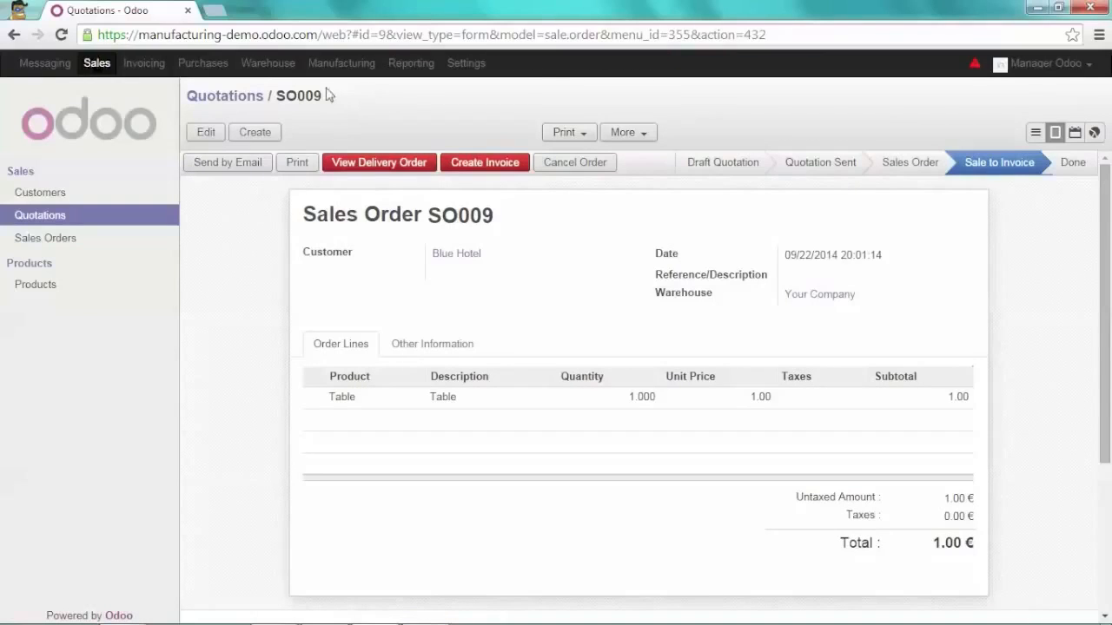
Show the Manufacturing Orders list and scroll down to MO00049 for Table from SO009
{"action": "left_click", "coordinate": [341, 63]}
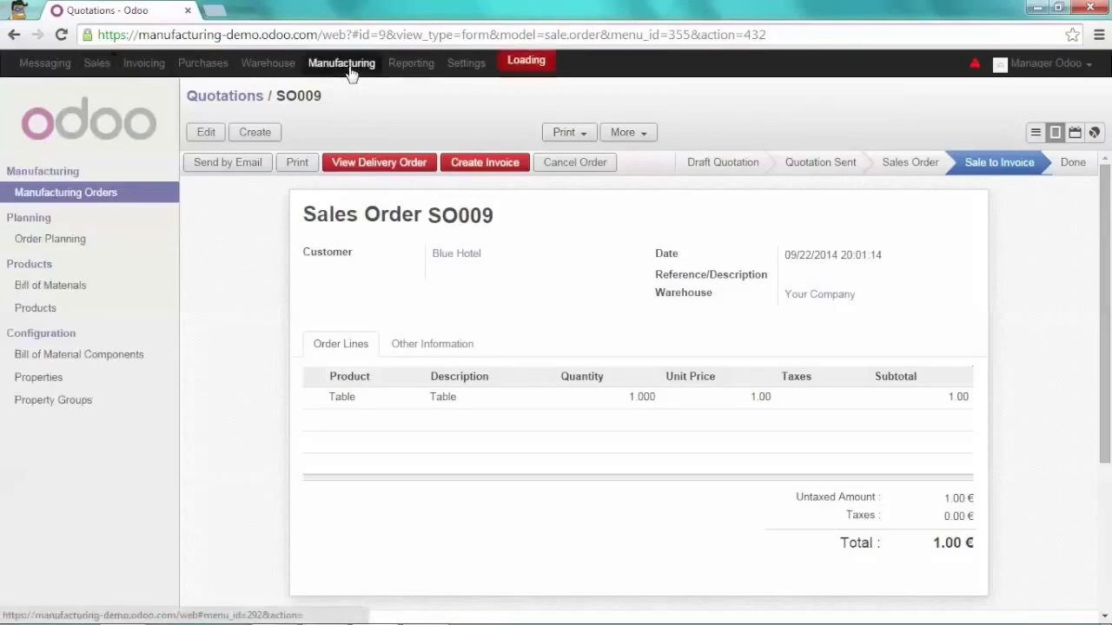
{"action": "left_click", "coordinate": [340, 63]}
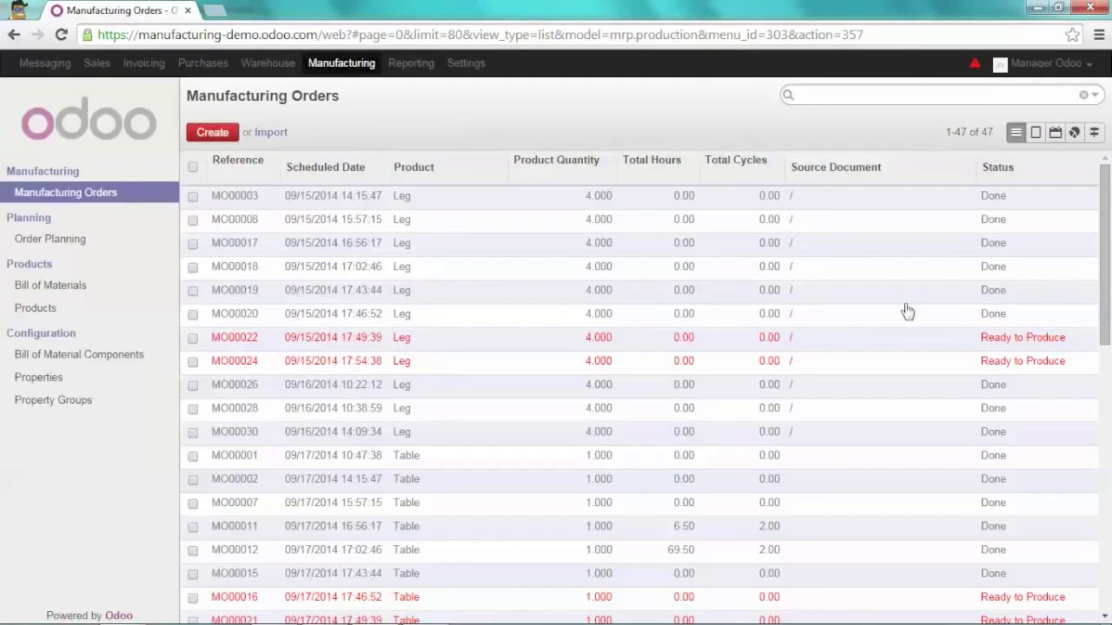
{"action": "scroll", "scroll_direction": "down", "scroll_amount": 3}
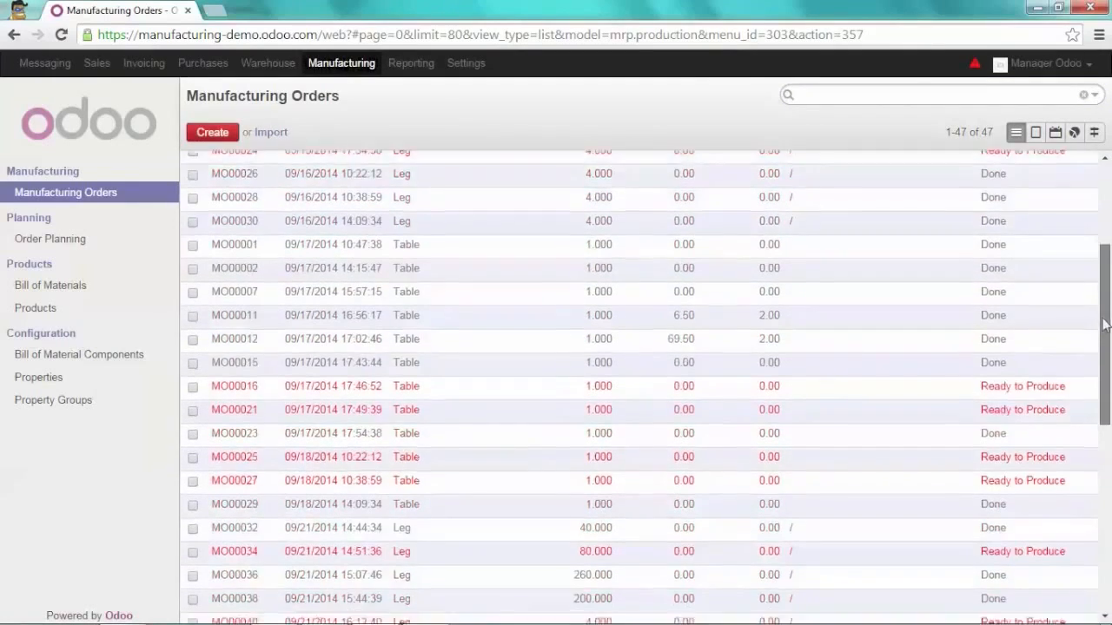
{"action": "scroll", "scroll_direction": "down", "scroll_amount": 3}
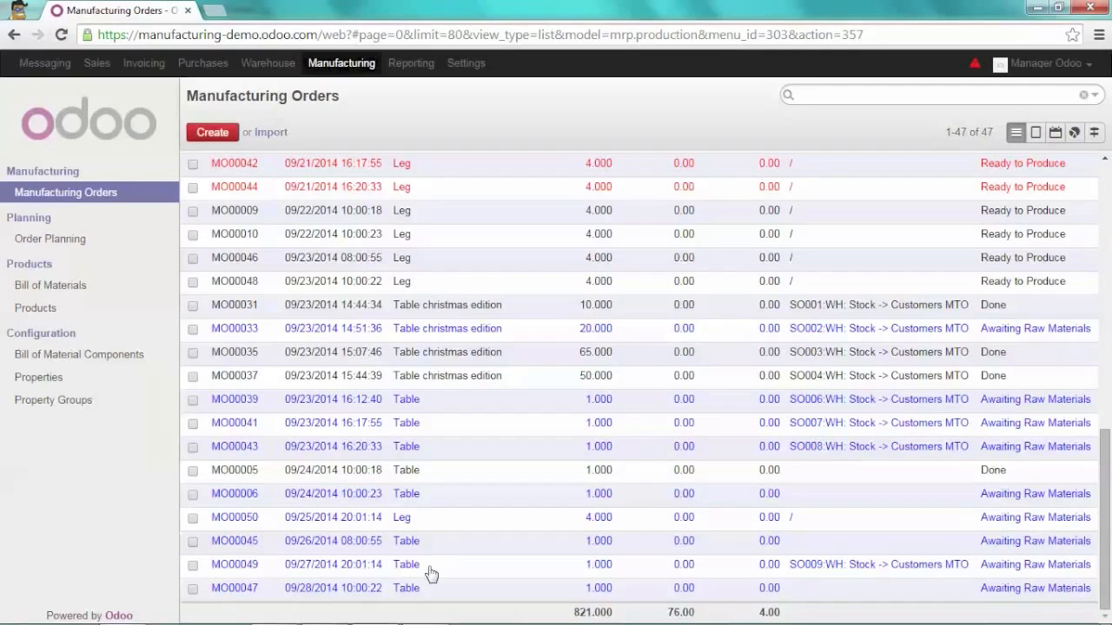
{"action": "mouse_move", "coordinate": [813, 573]}
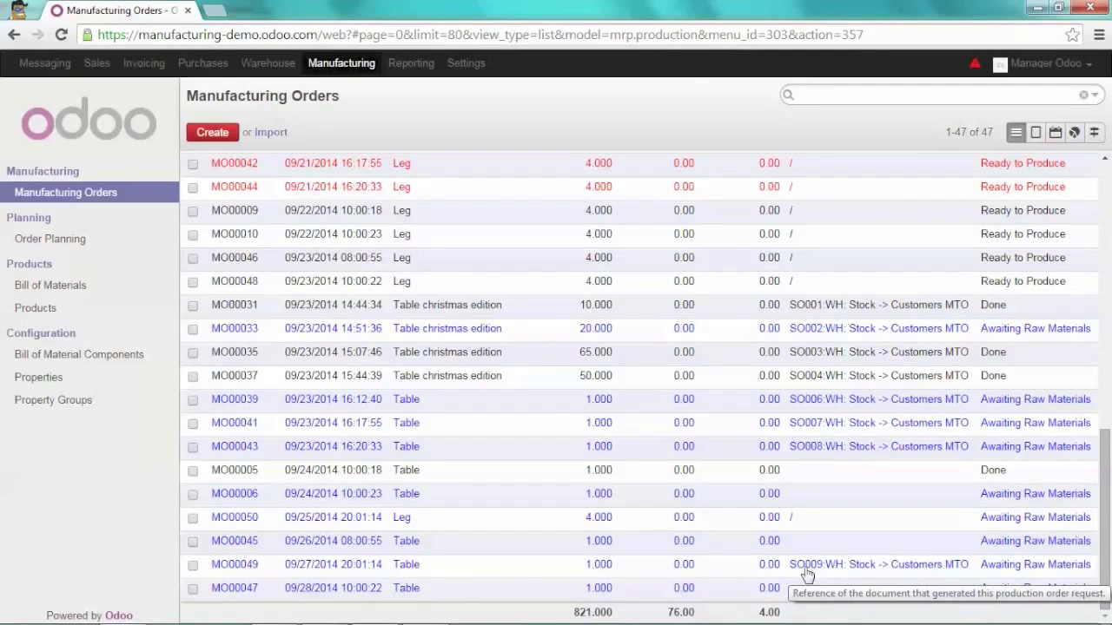
{"action": "mouse_move", "coordinate": [356, 570]}
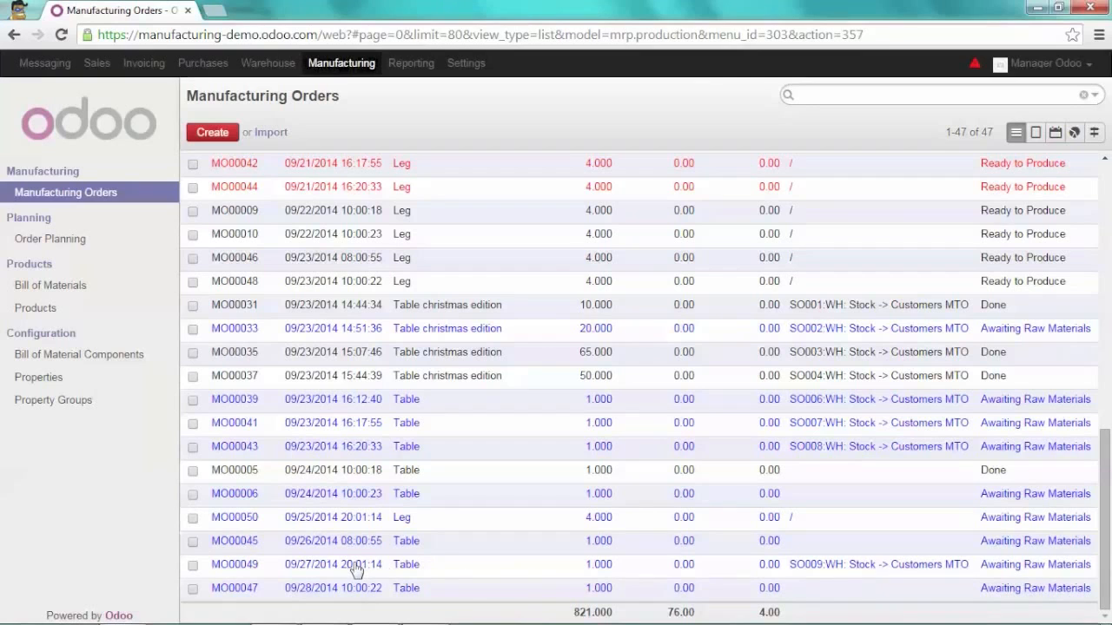
Open manufacturing order MO00049 built from the Polished Table BoM with a Polisher component
{"action": "left_click", "coordinate": [233, 564]}
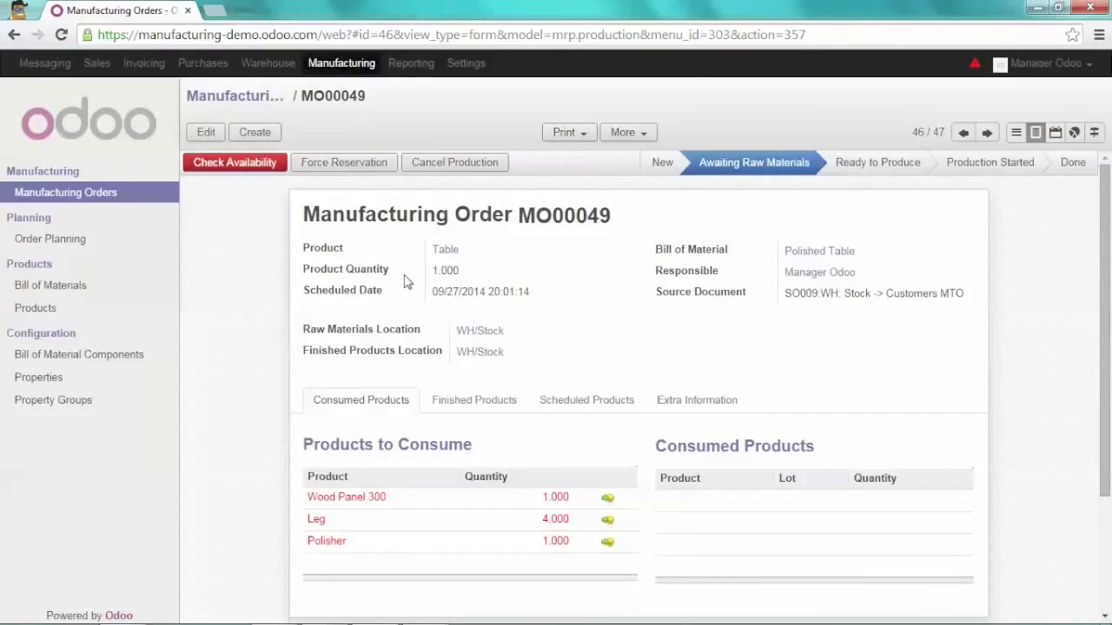
{"action": "mouse_move", "coordinate": [691, 252]}
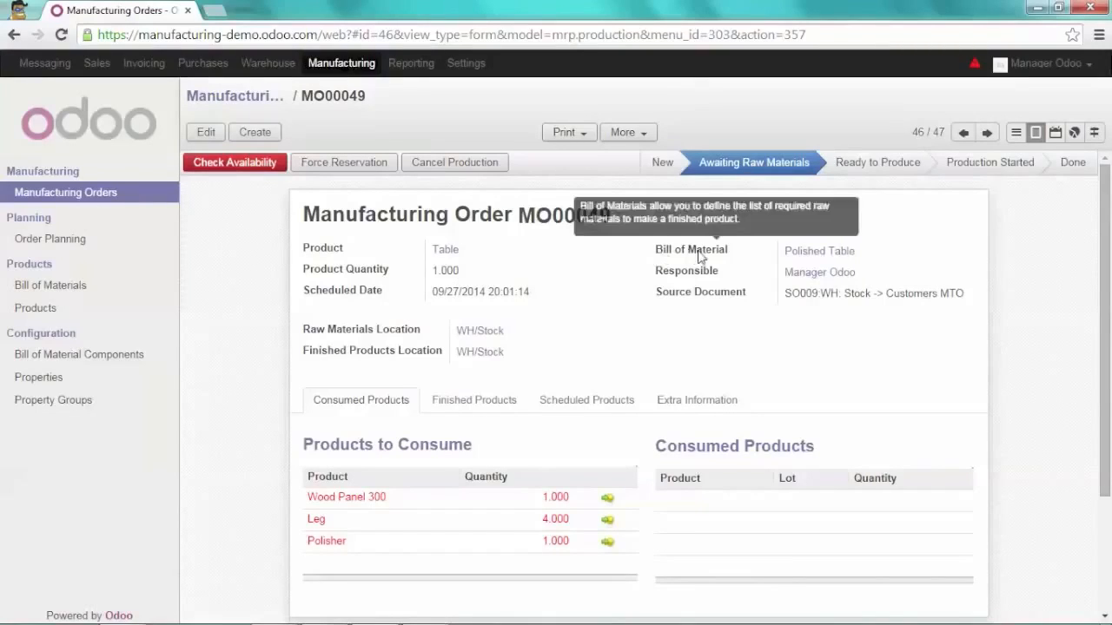
{"action": "mouse_move", "coordinate": [556, 380]}
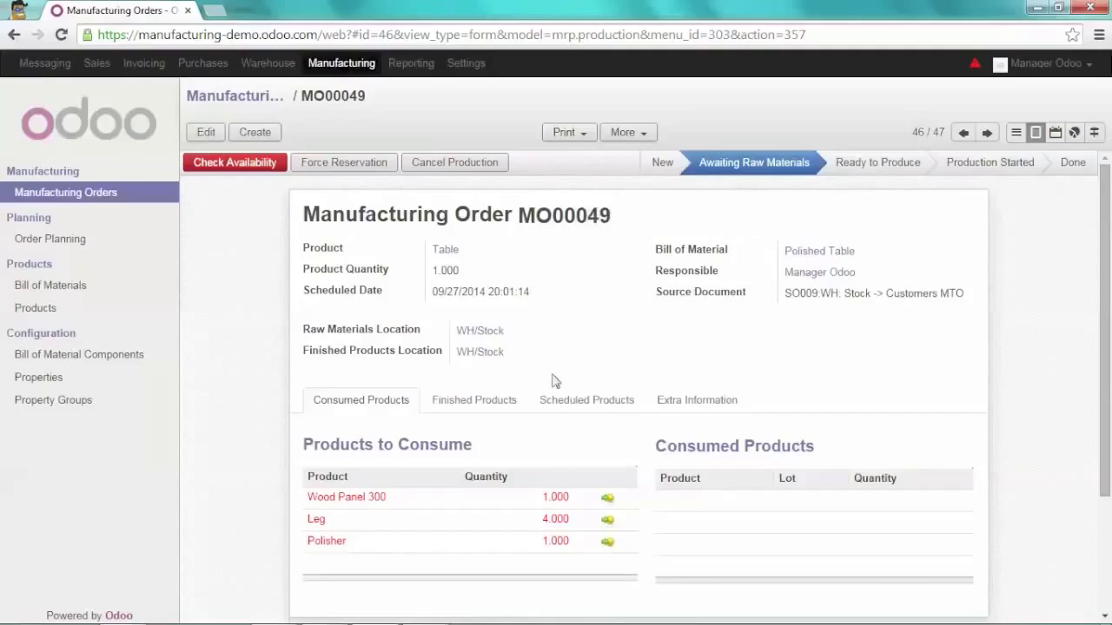
{"action": "mouse_move", "coordinate": [280, 494]}
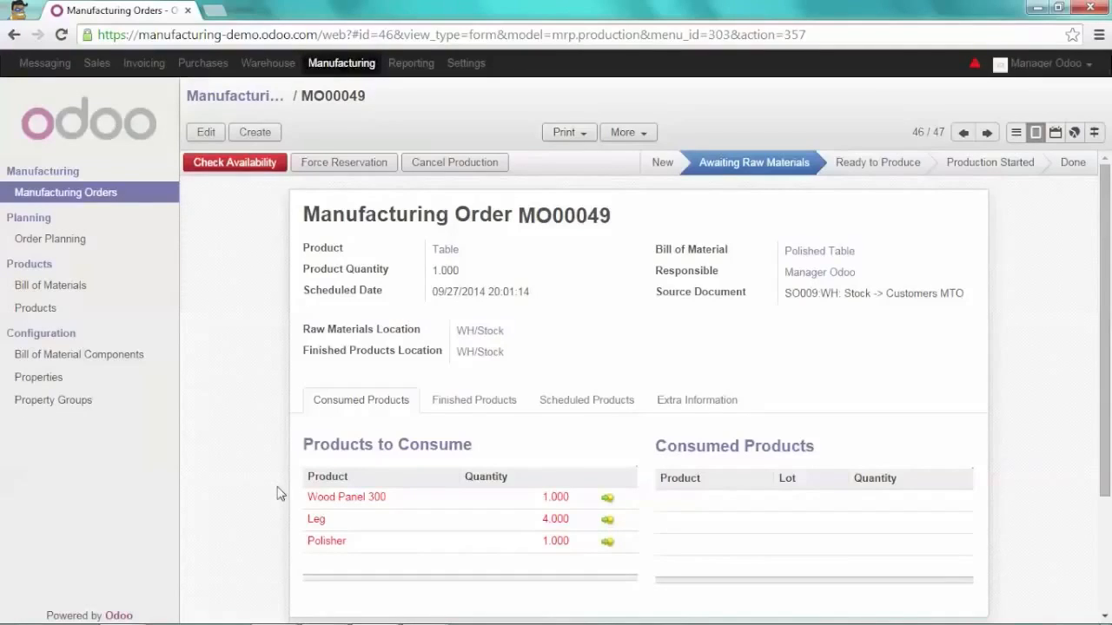
{"action": "mouse_move", "coordinate": [257, 339]}
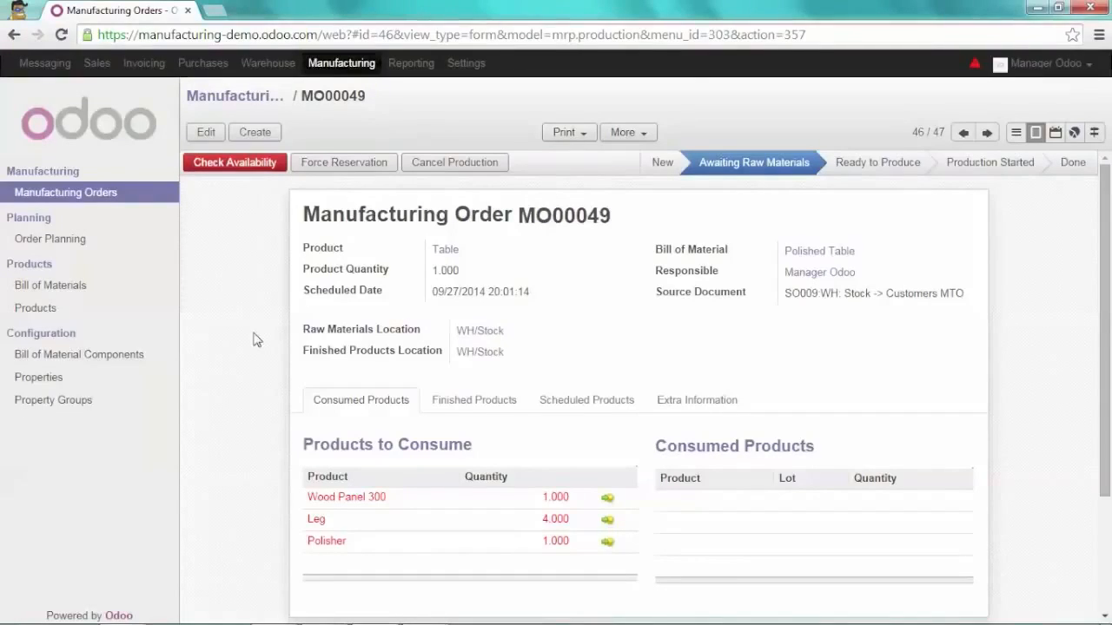